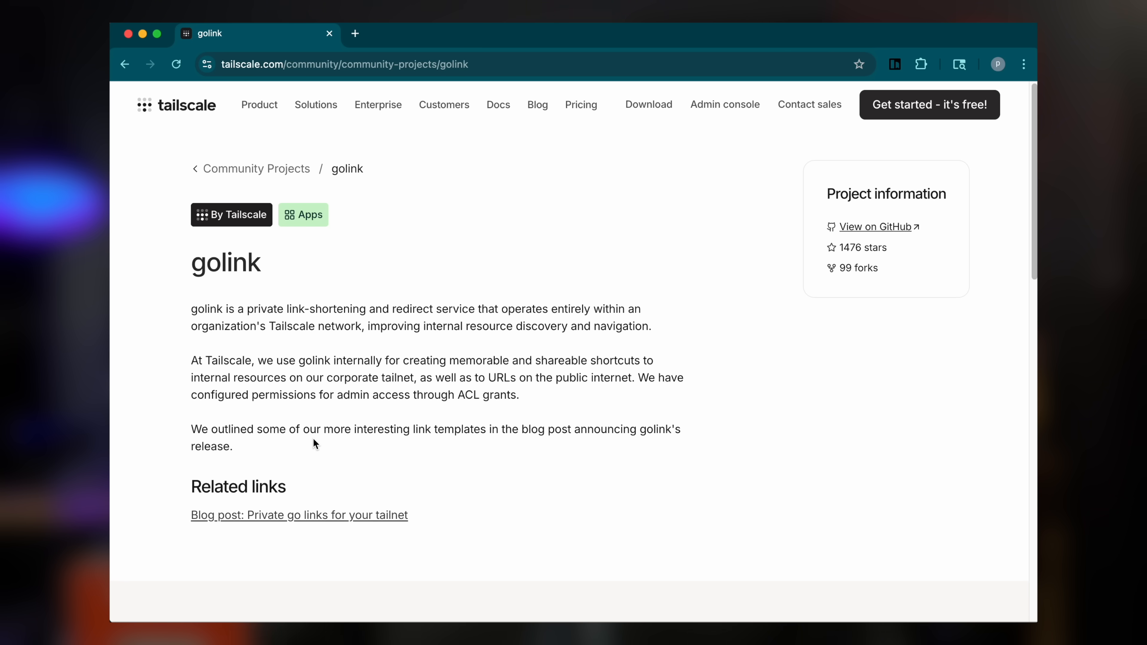
Step: Go from the golink project page to the admin console's Machines list
left_click(298, 515)
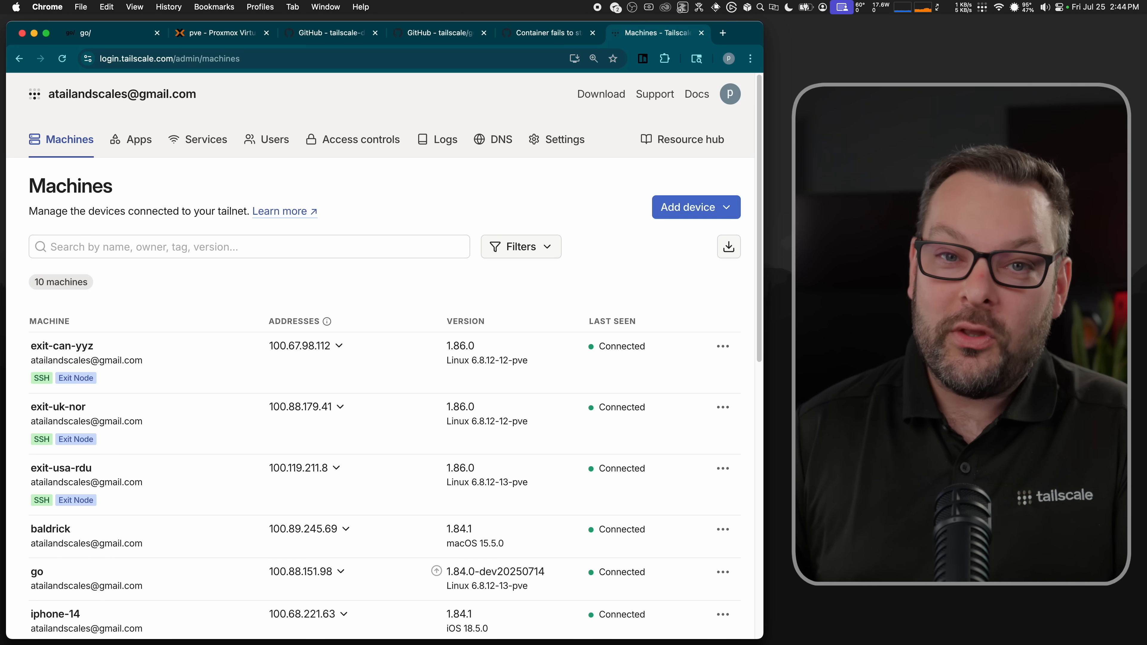
Step: Search Google for "tailscale" in a new browser tab
left_click(723, 33)
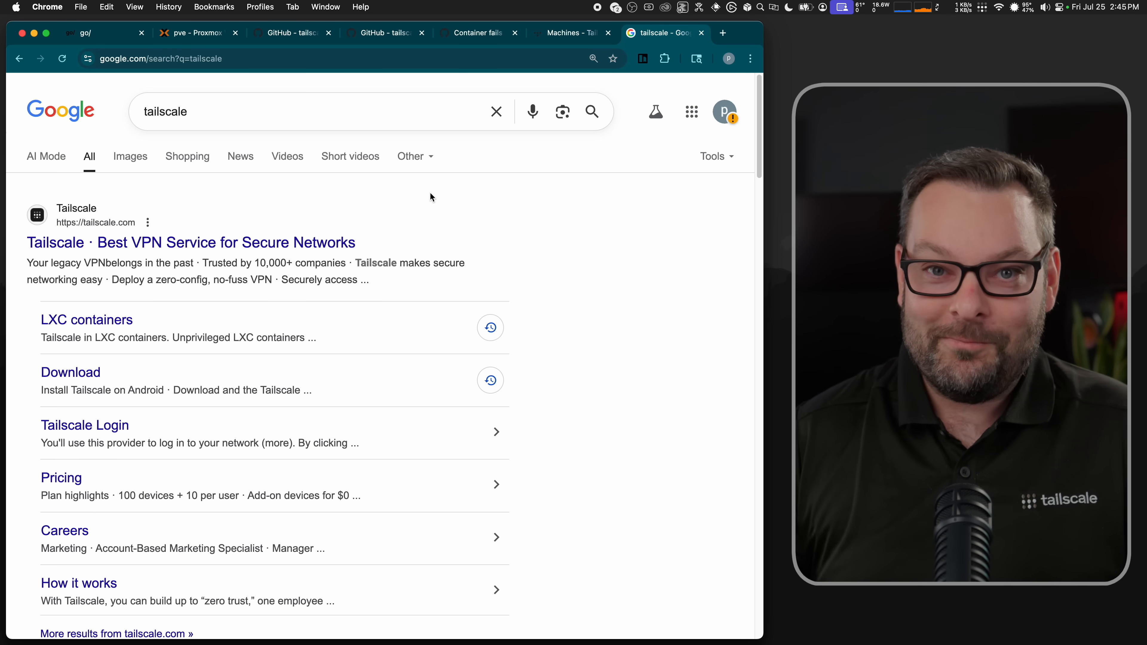
left_click(102, 33)
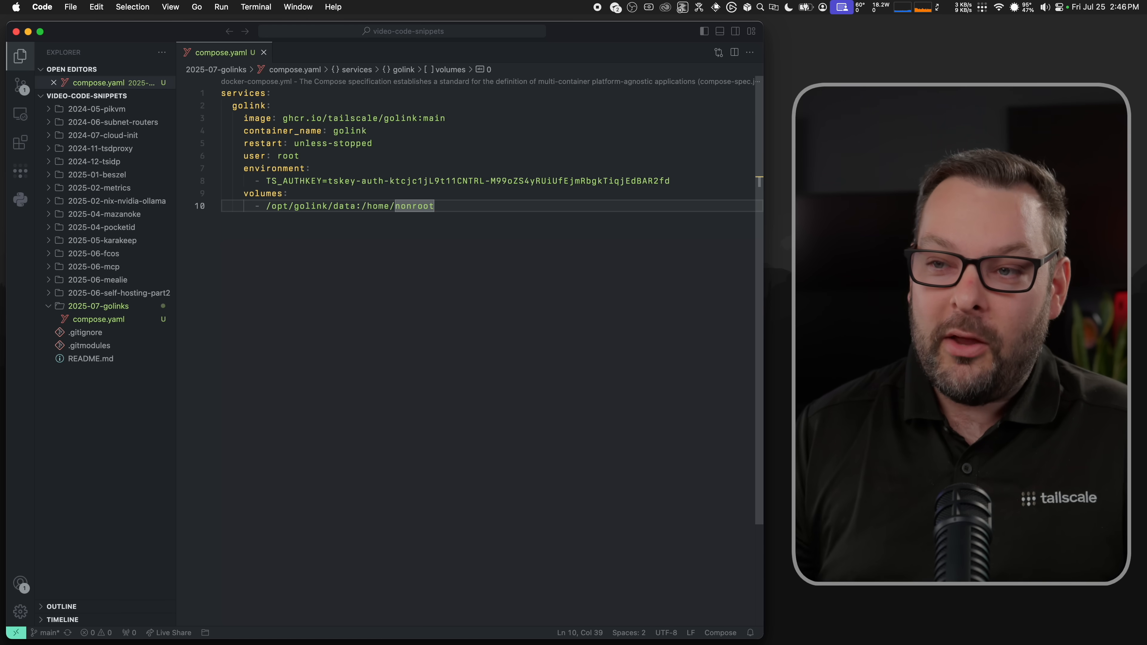
mouse_move(395, 256)
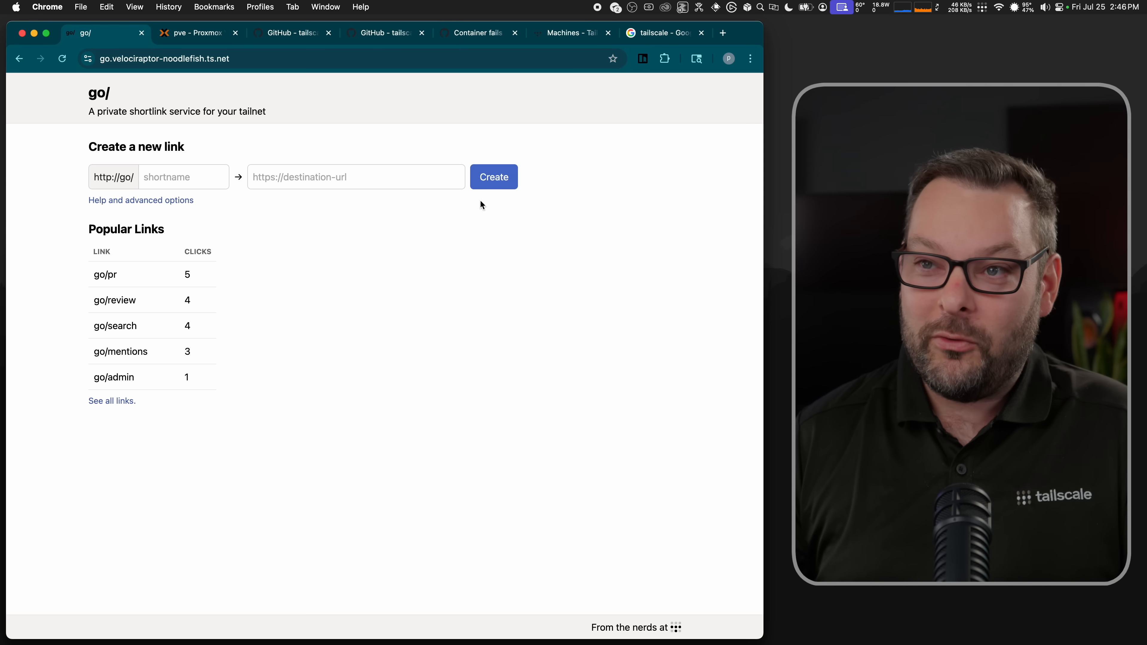
Step: Open compose.yaml in vi from the pve node's shell
left_click(198, 33)
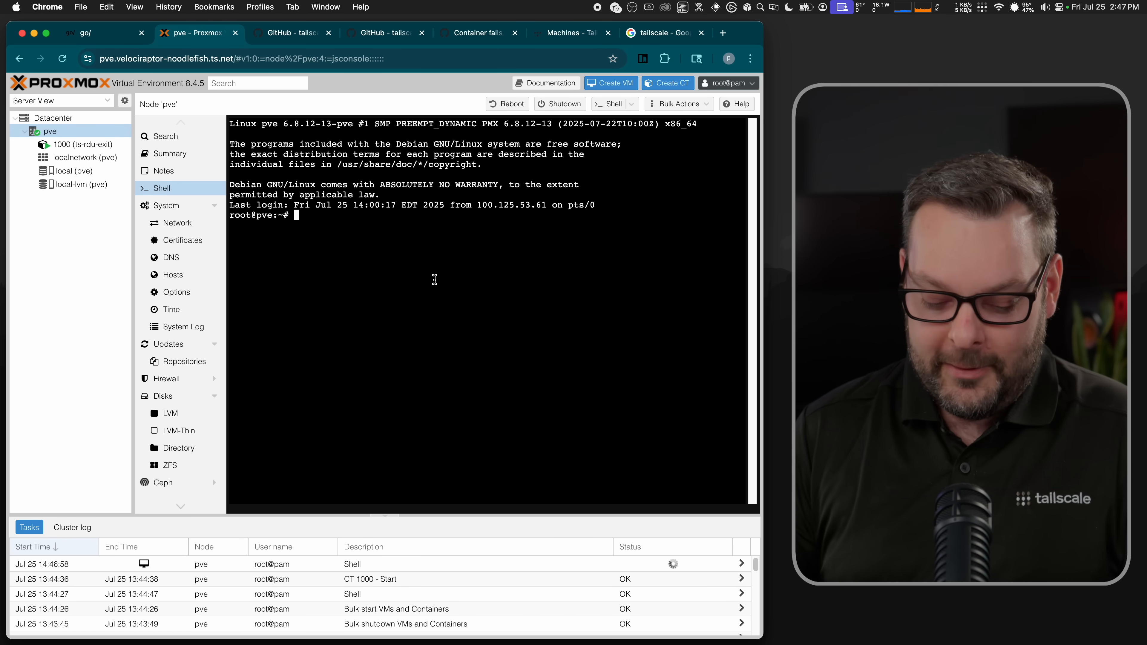
type("vi com")
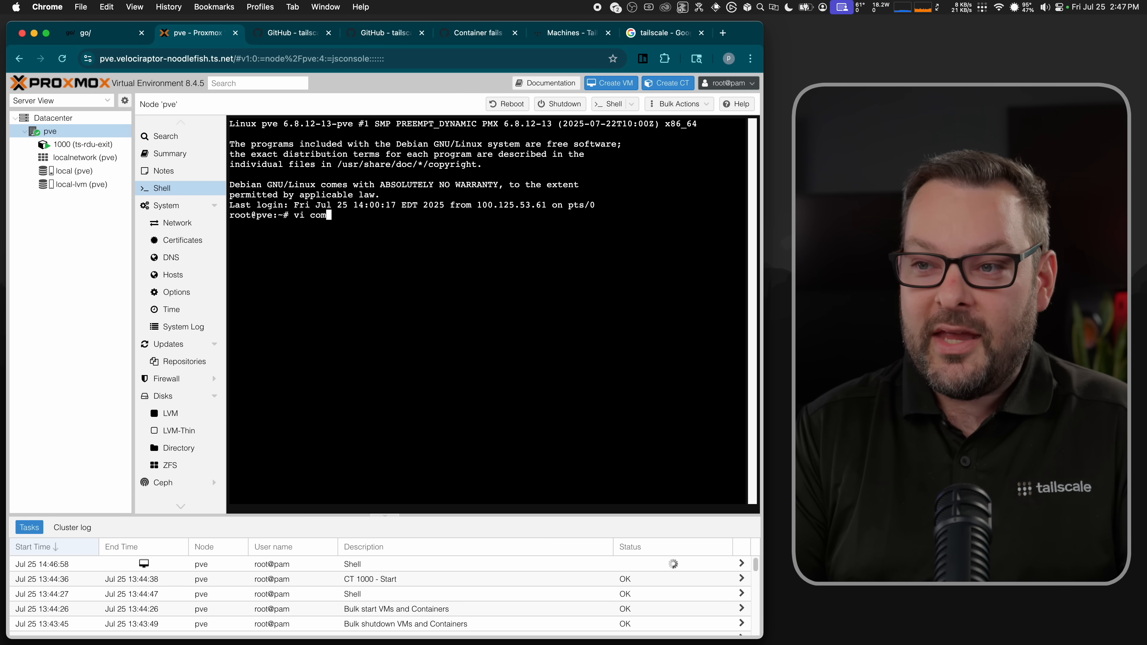
type("pose.yaml")
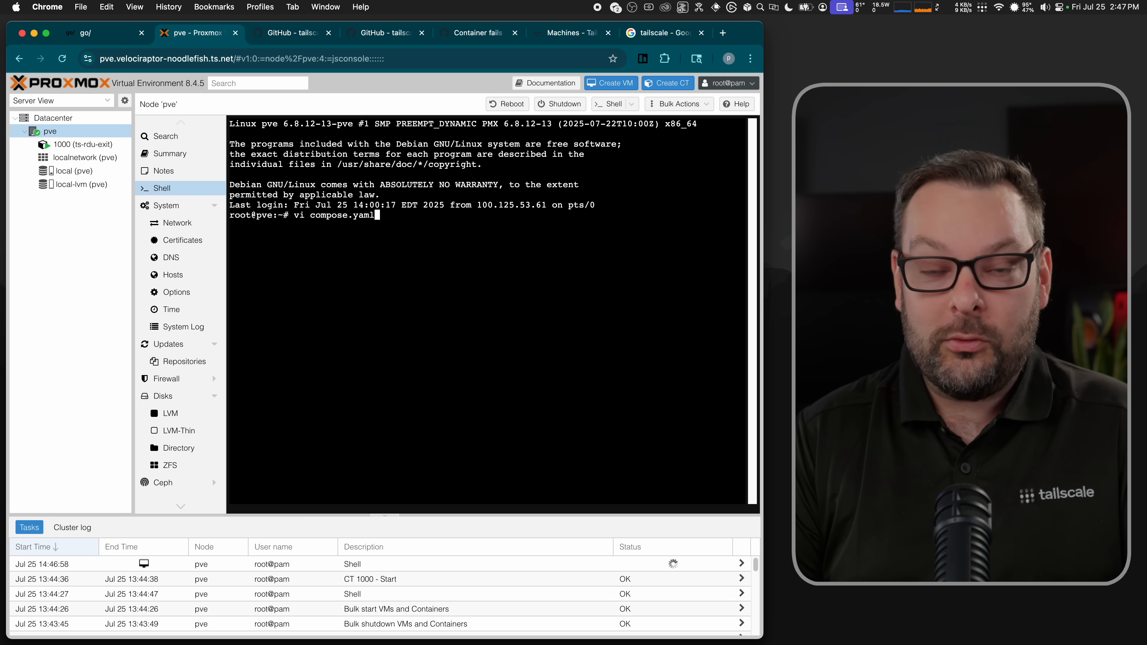
key("Return")
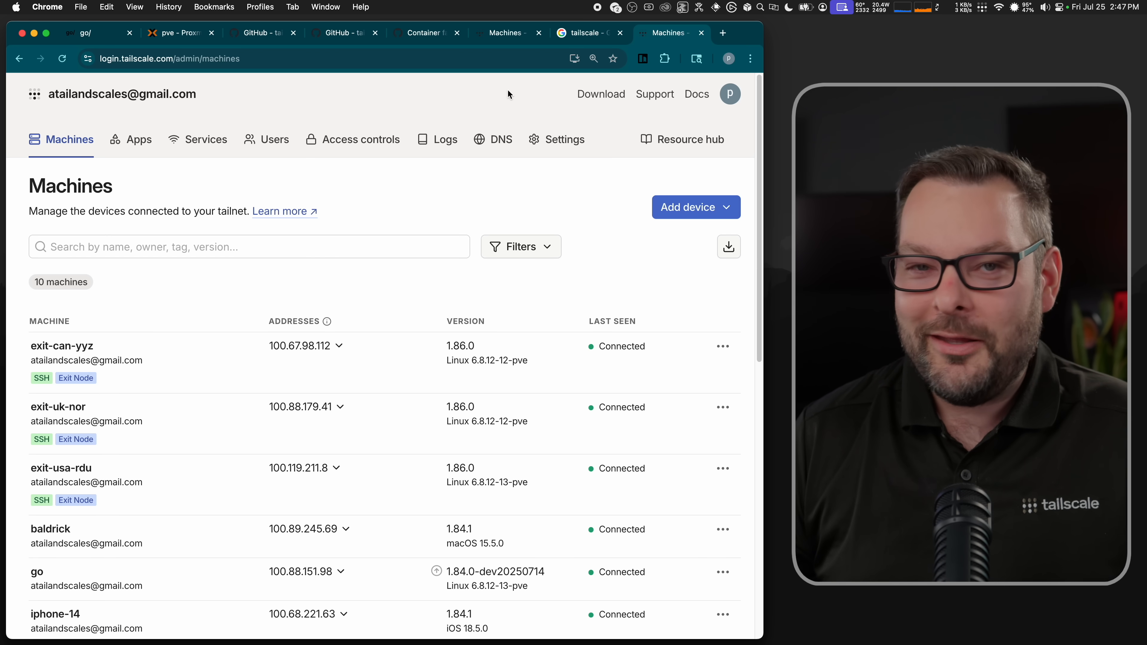
mouse_move(564, 139)
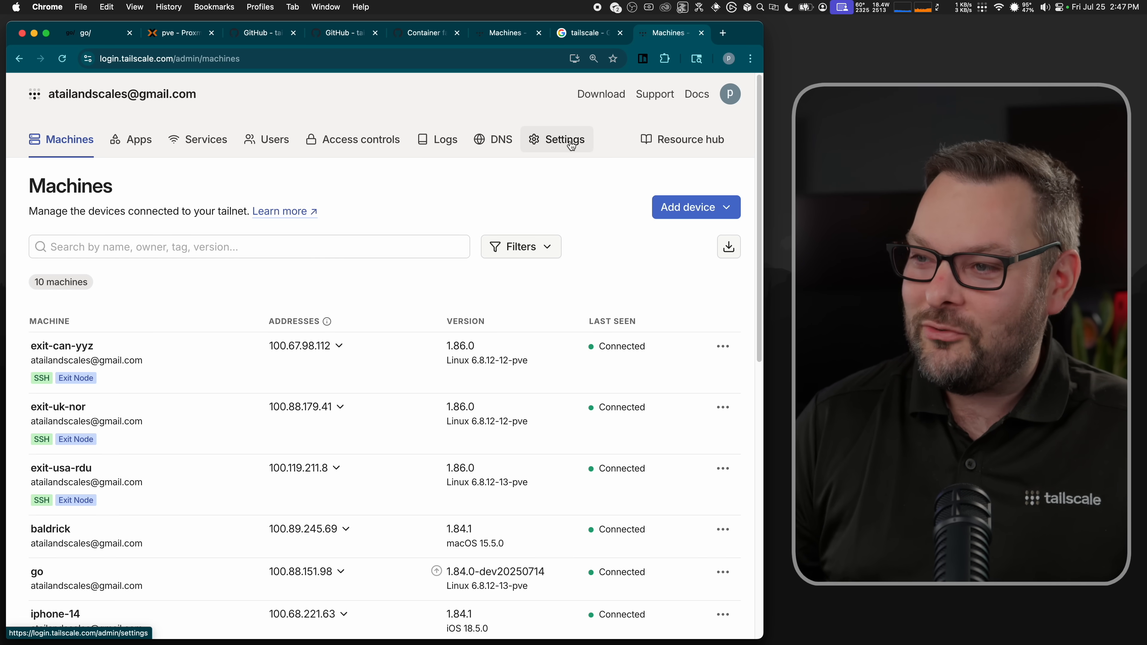
mouse_move(523, 178)
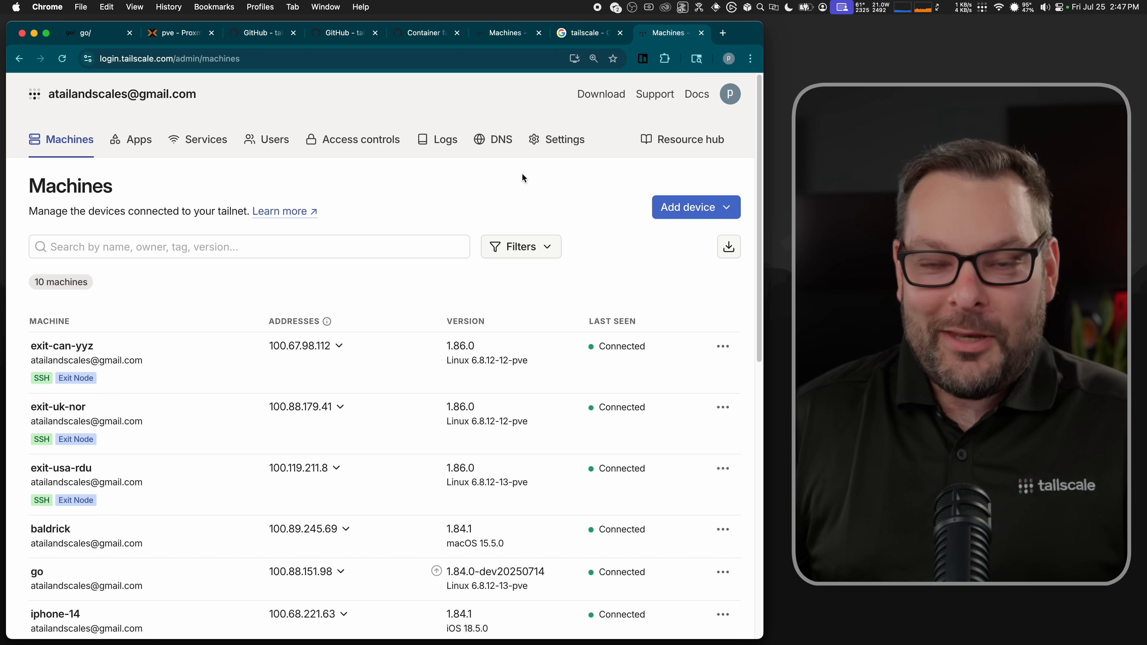
mouse_move(560, 164)
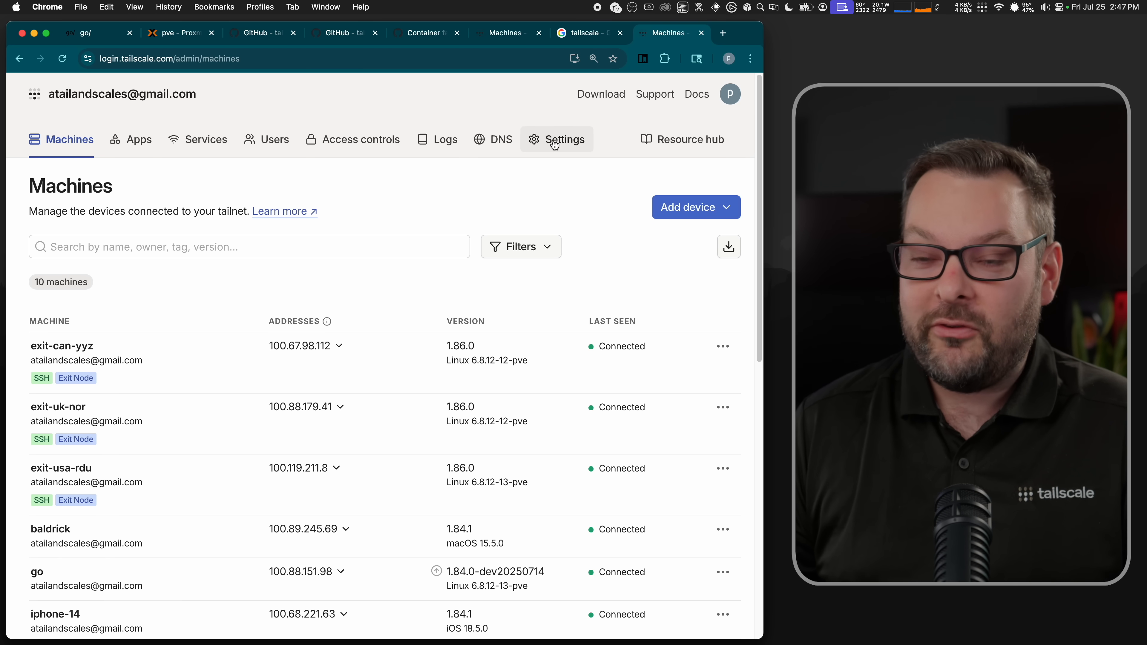
Step: Generate a reusable auth key with the description golink in the tailnet Keys settings
left_click(564, 139)
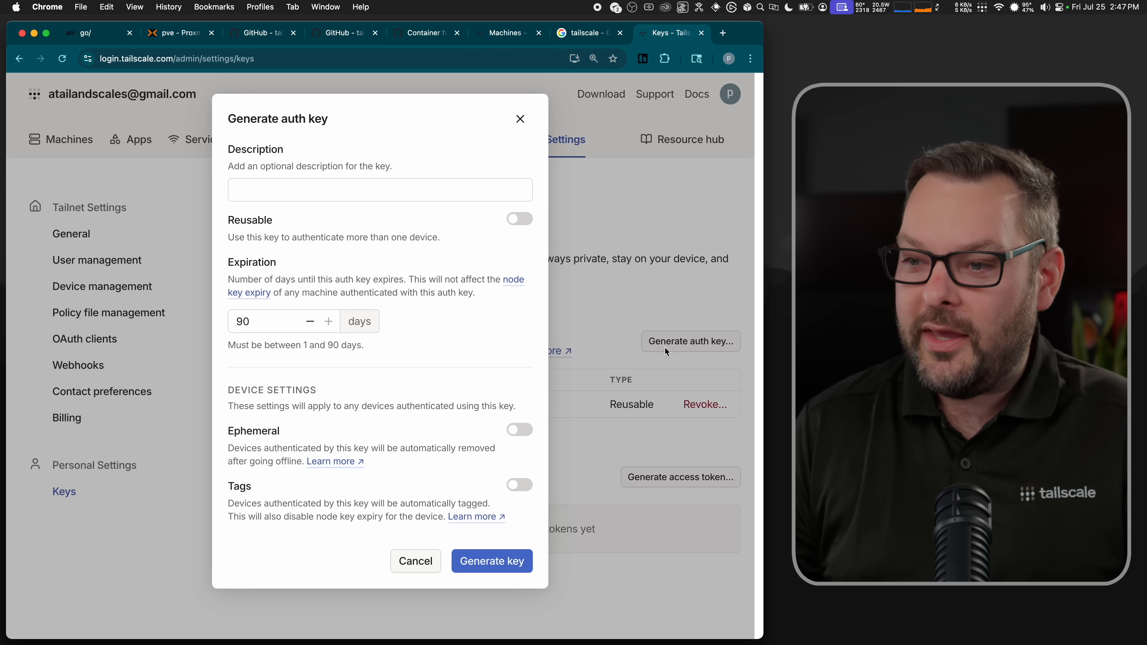
left_click(518, 219)
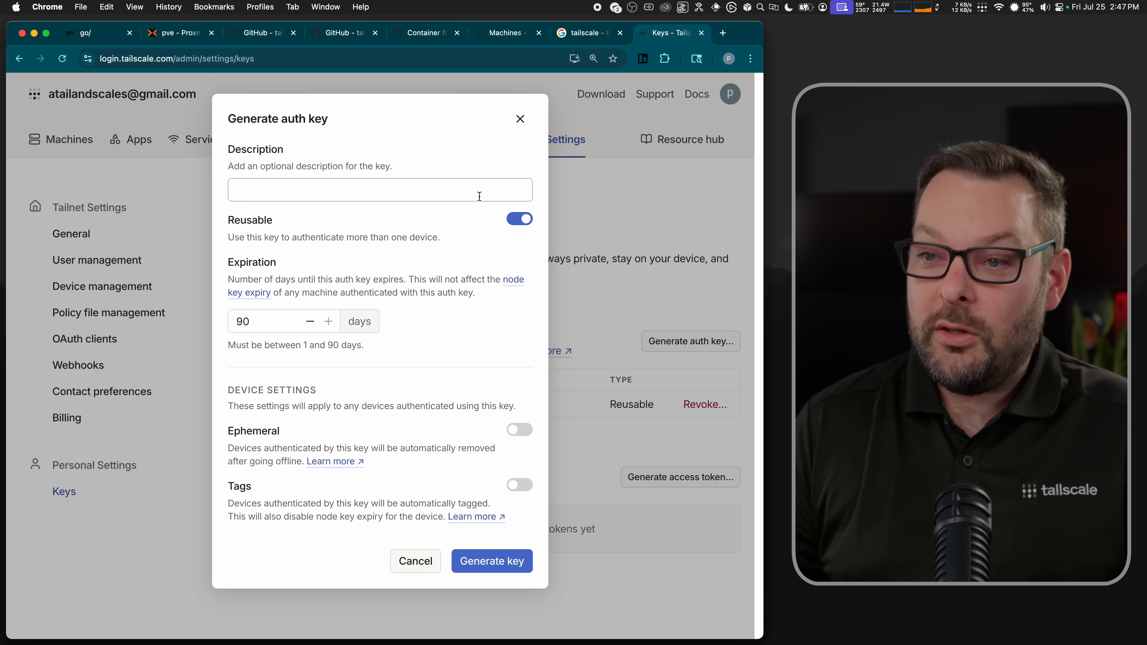
left_click(380, 189)
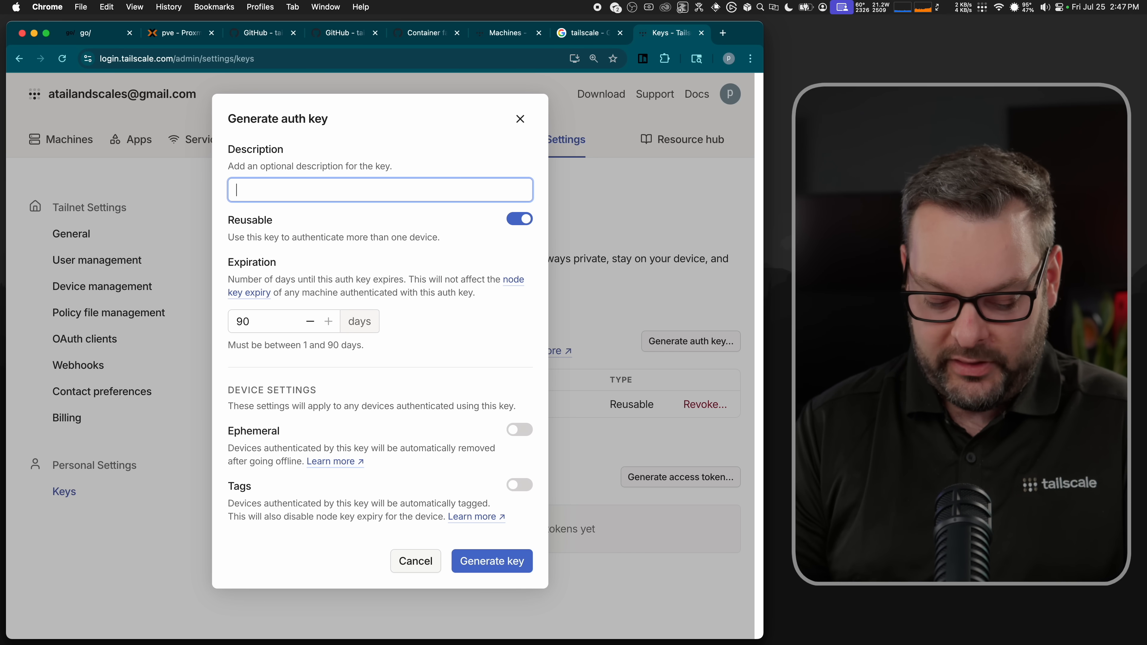
type("glin")
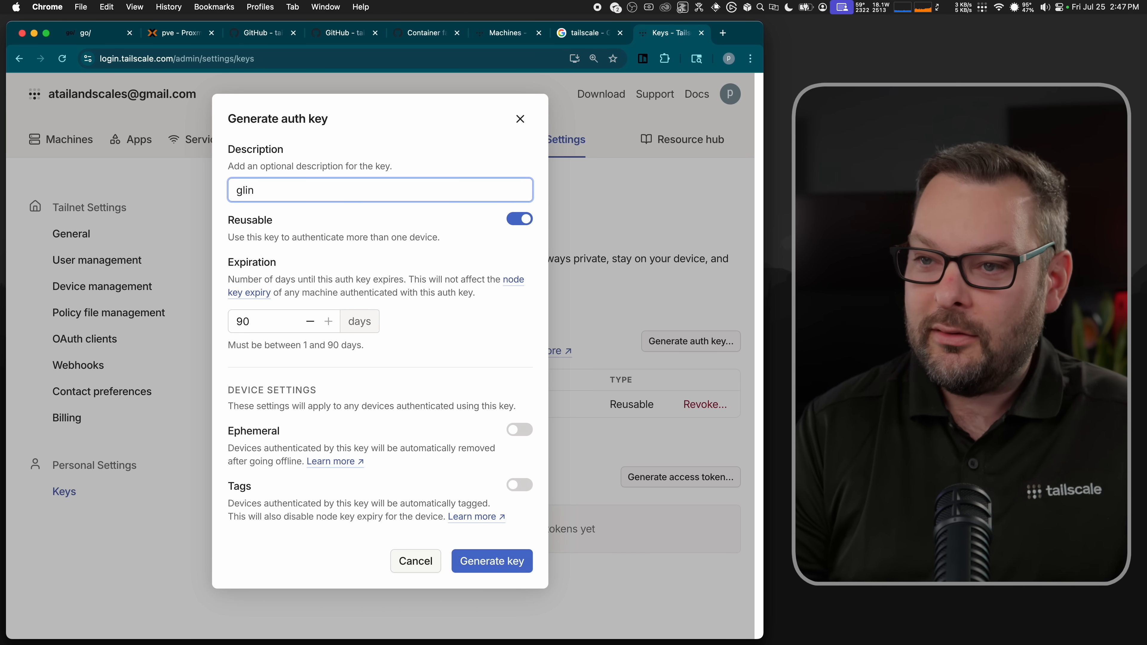
type("olink")
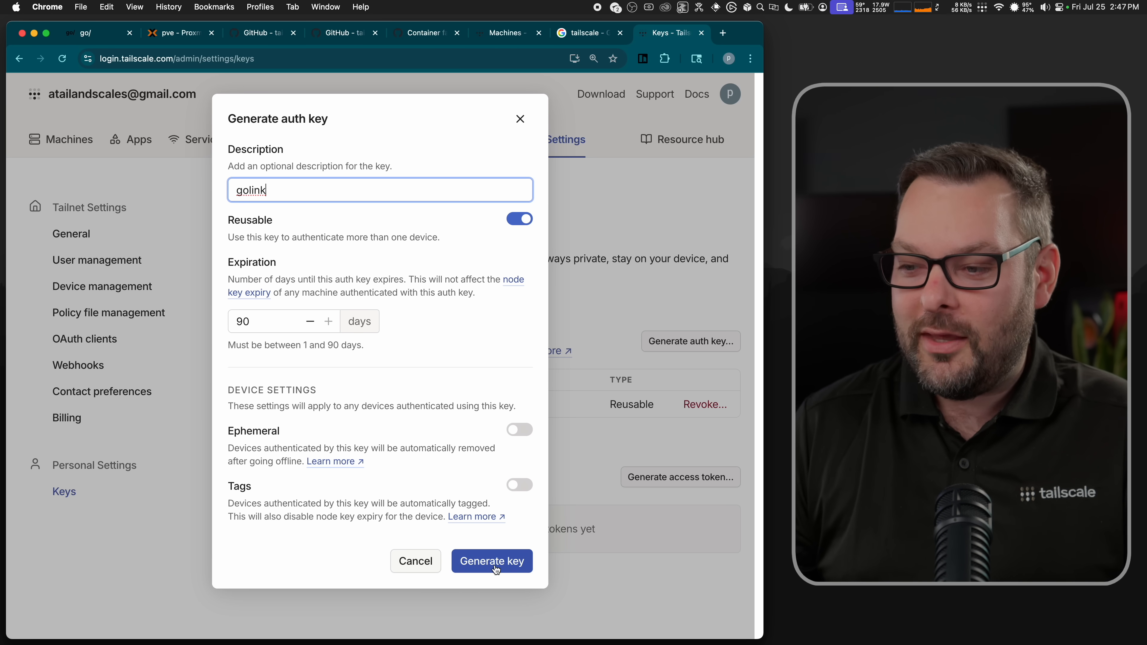
left_click(491, 561)
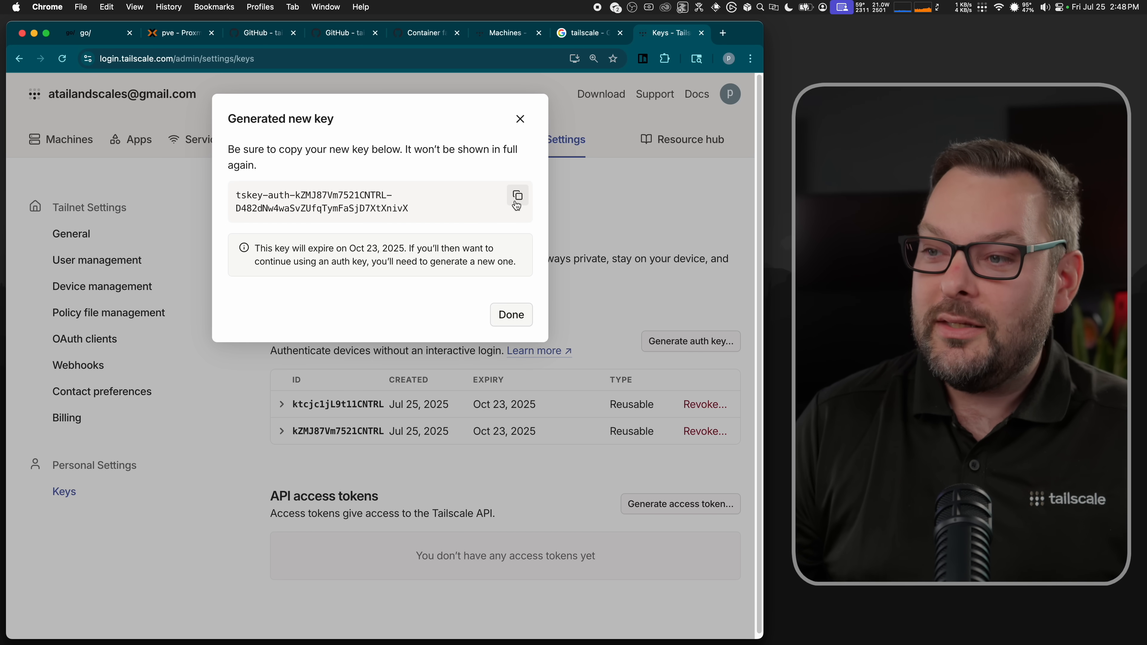
Step: Copy the new auth key and return to the compose file on Proxmox
left_click(516, 194)
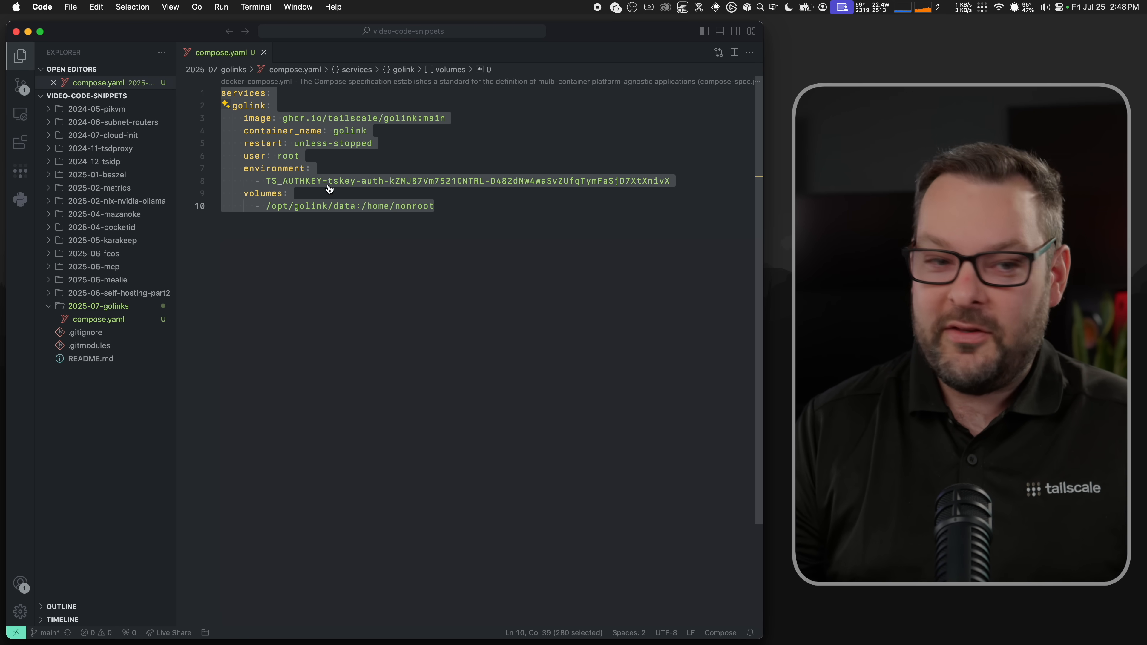
left_click(177, 32)
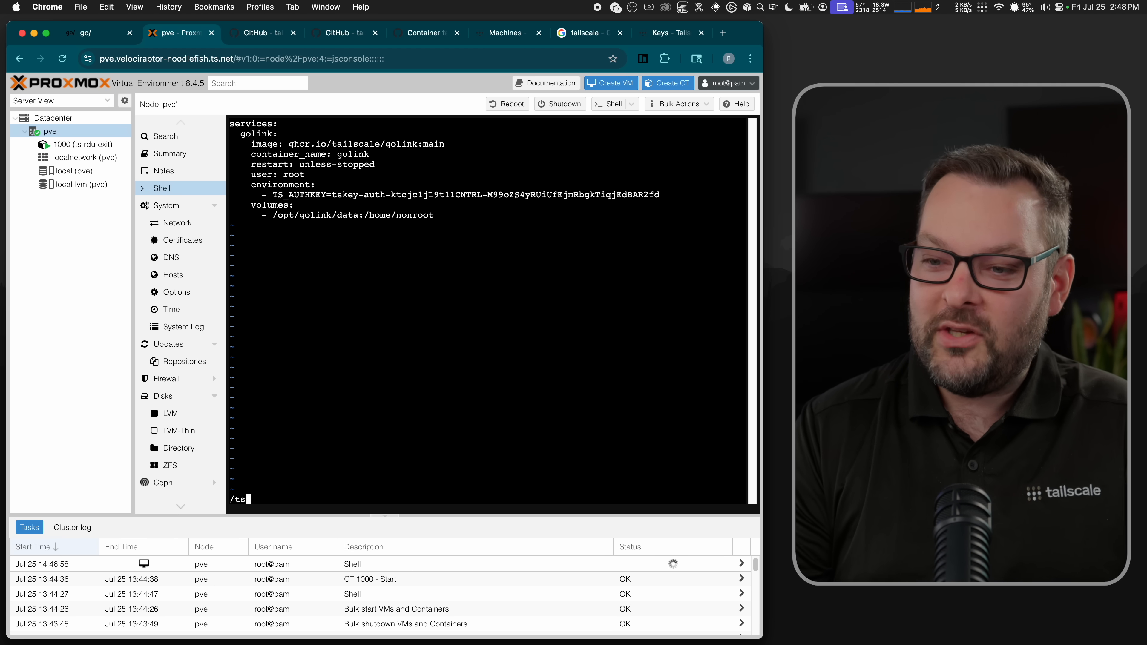
Step: Paste the new golink auth key over the old tskey value in compose.yaml and save with :wq
type("key")
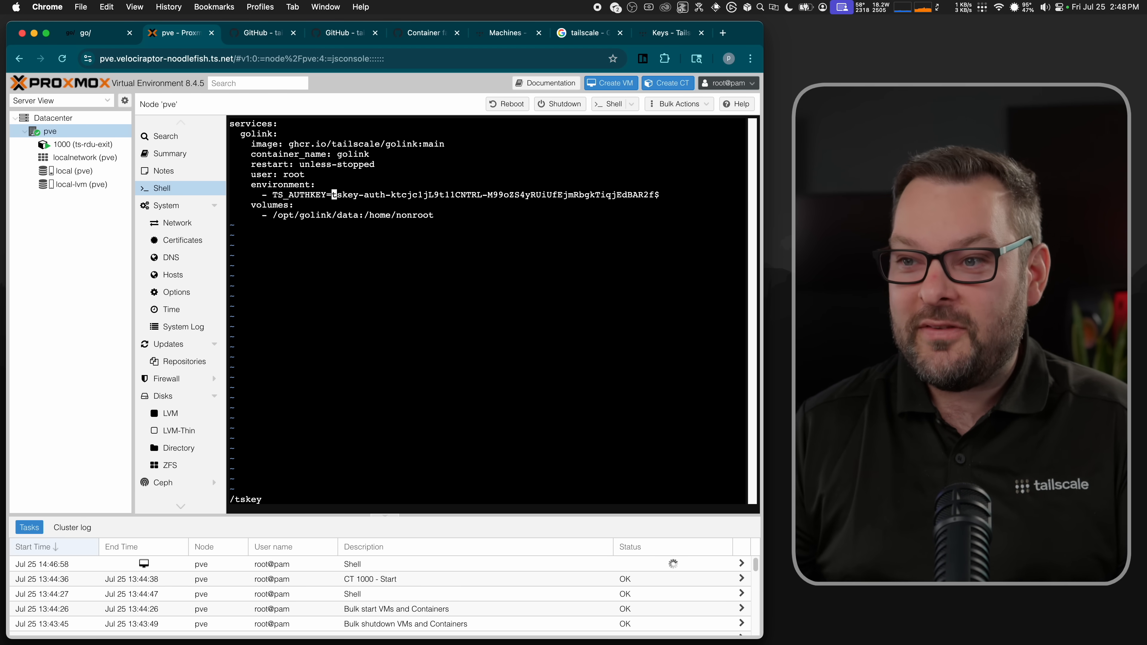
left_click(666, 33)
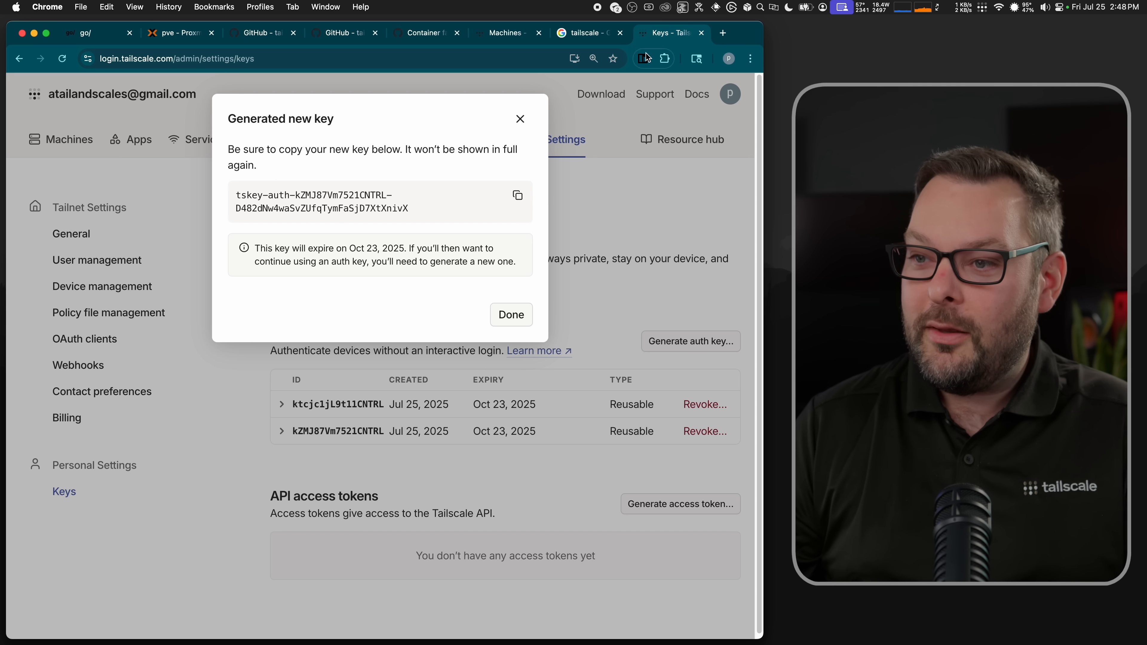
left_click(176, 32)
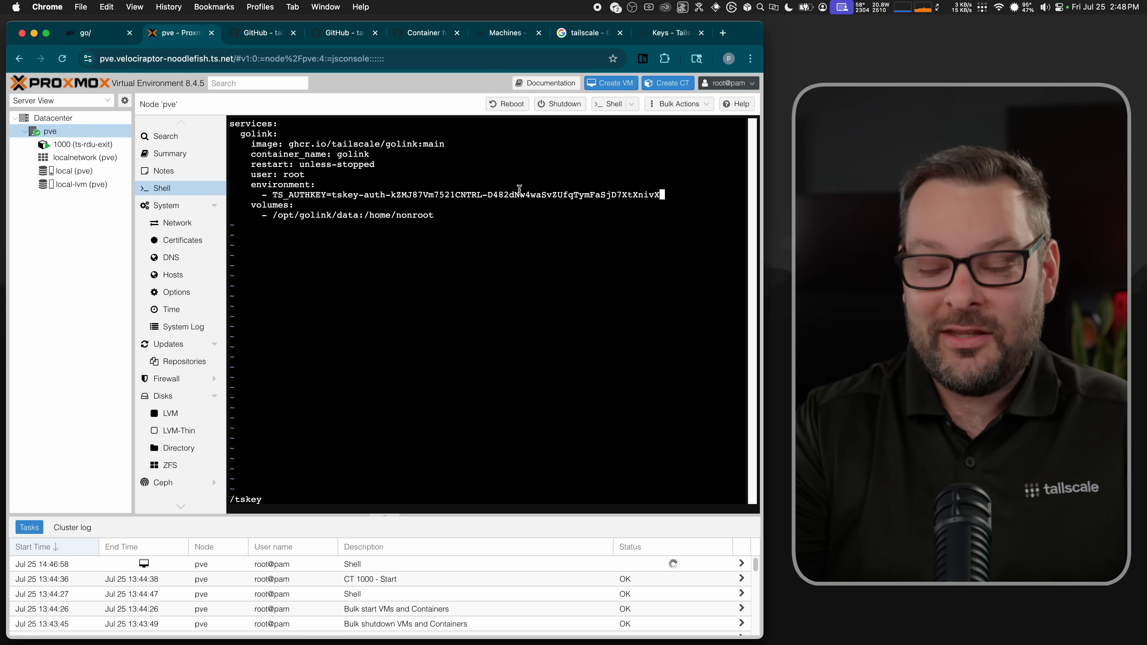
key("Return")
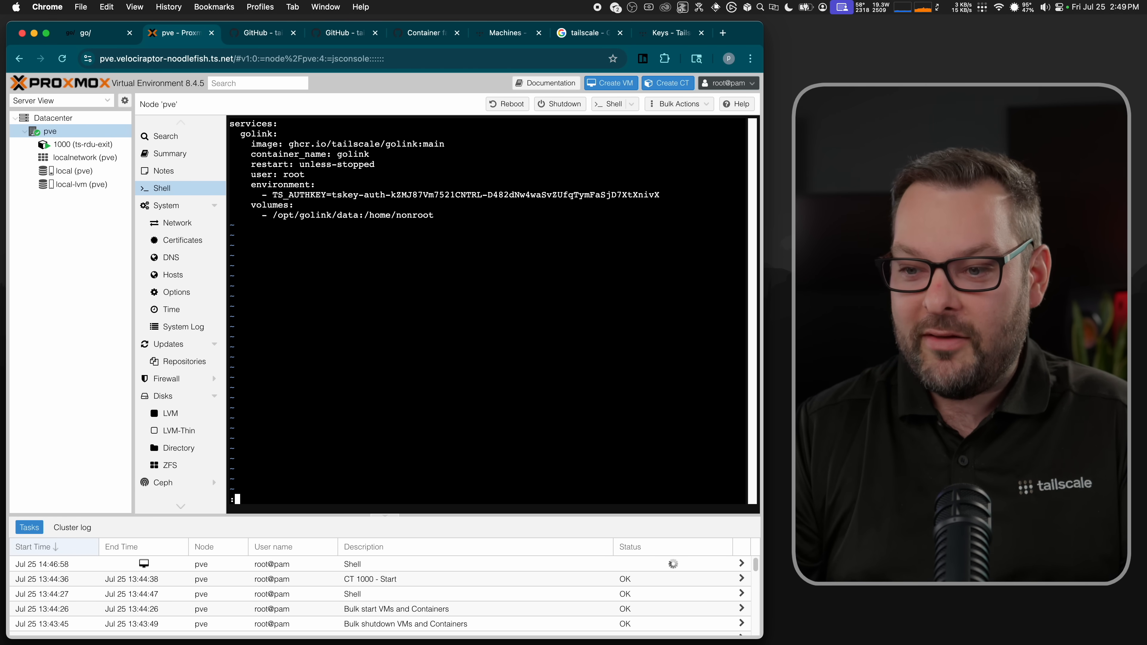
type(":wq")
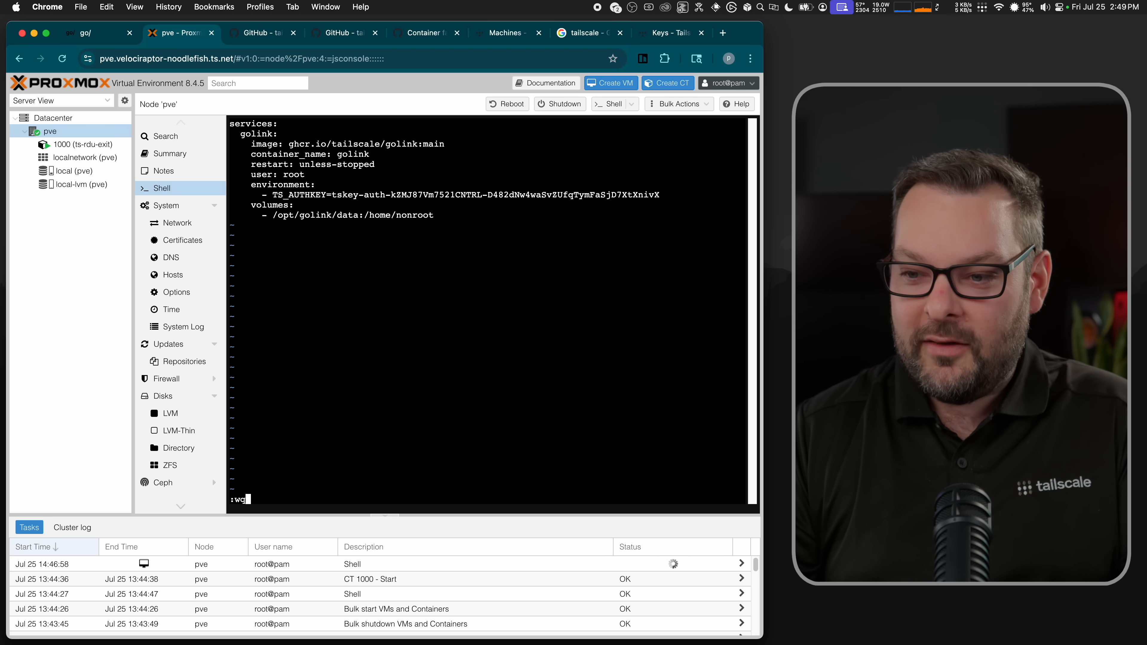
key("Return")
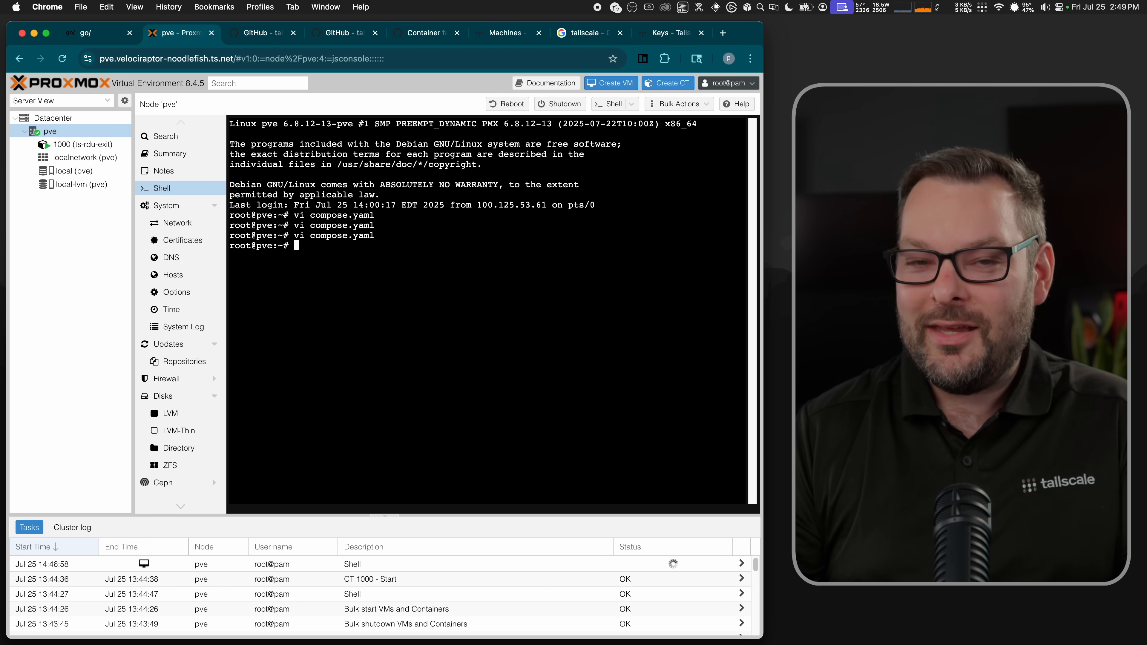
Step: Start the golink container in the background with docker compose up -d
type("vi")
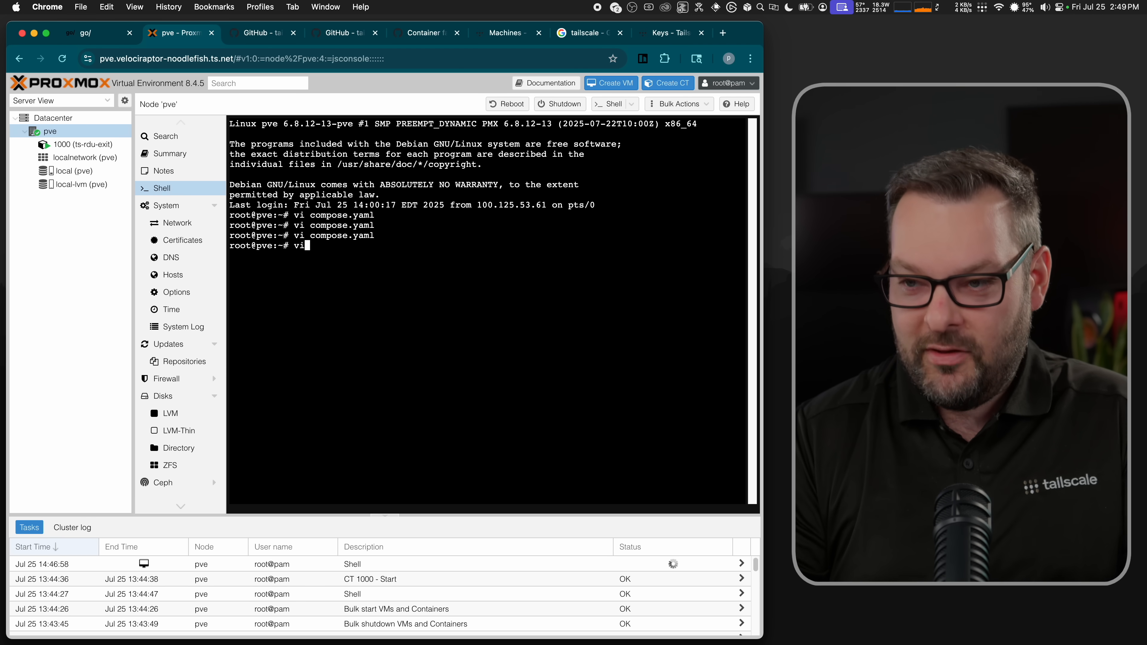
key("Return")
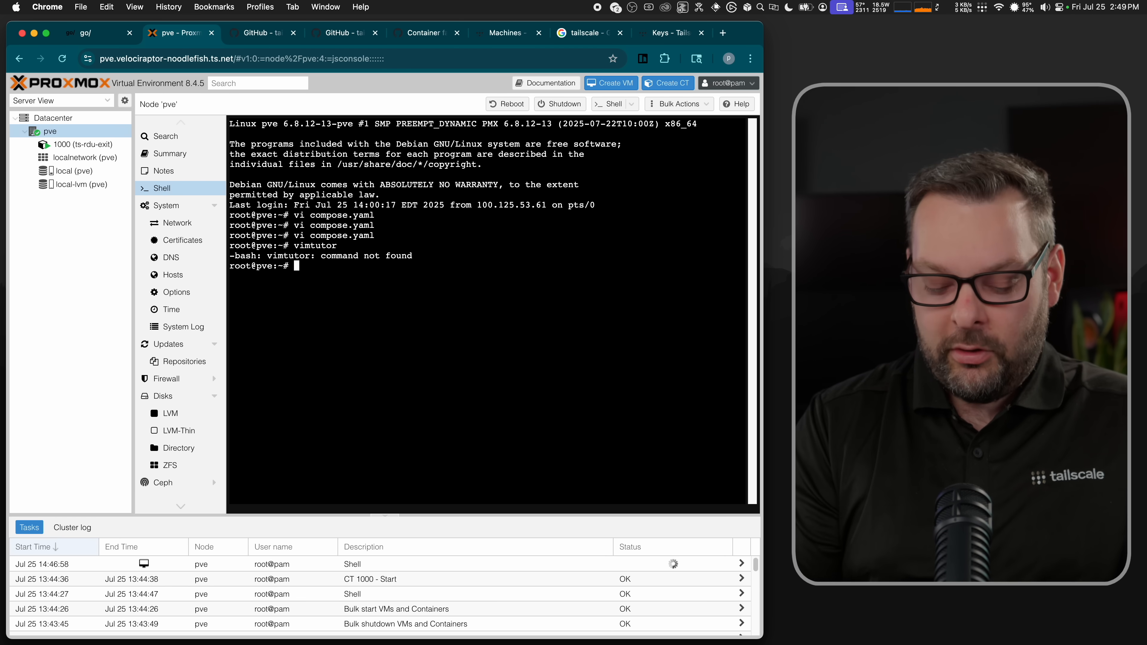
type("docker comp")
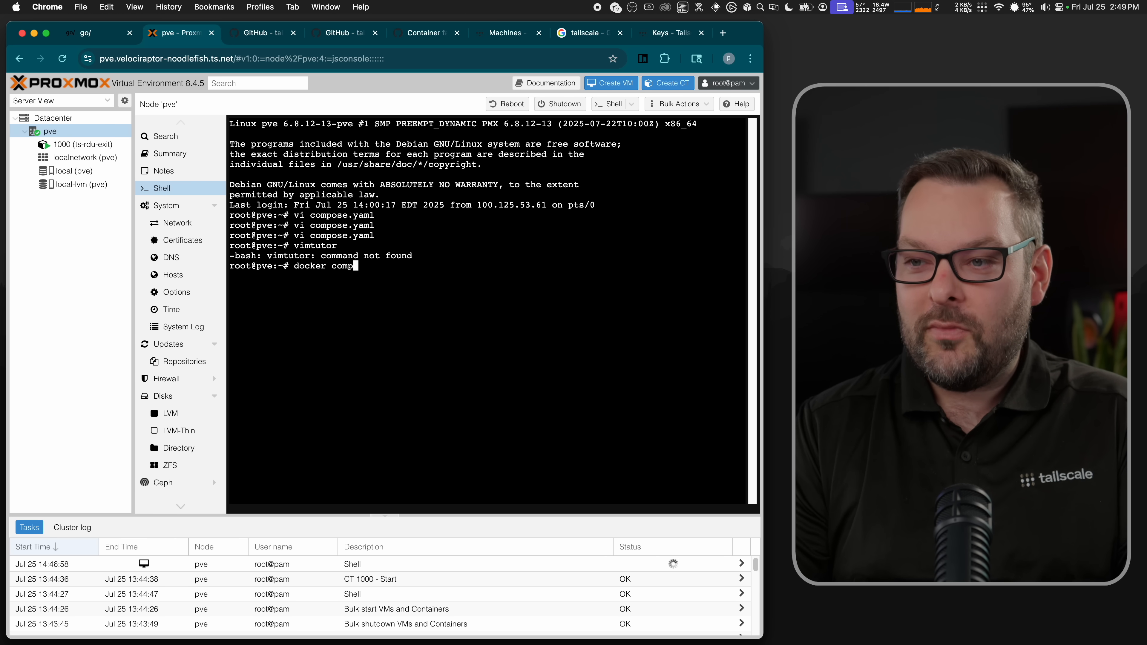
type("ose up -d")
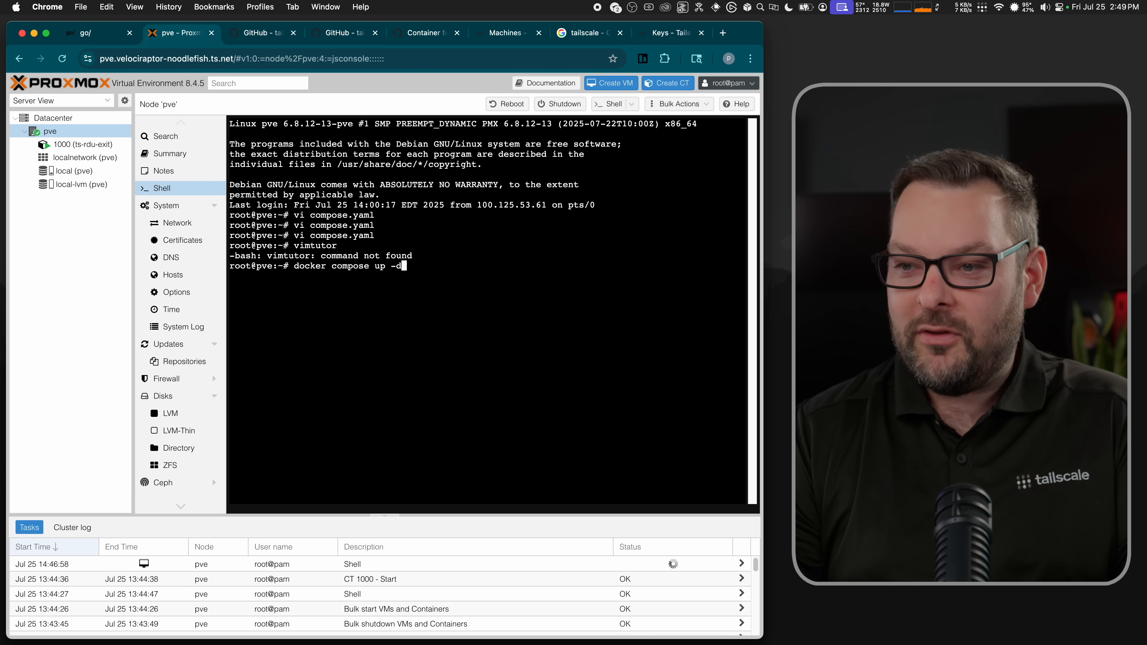
key("Return")
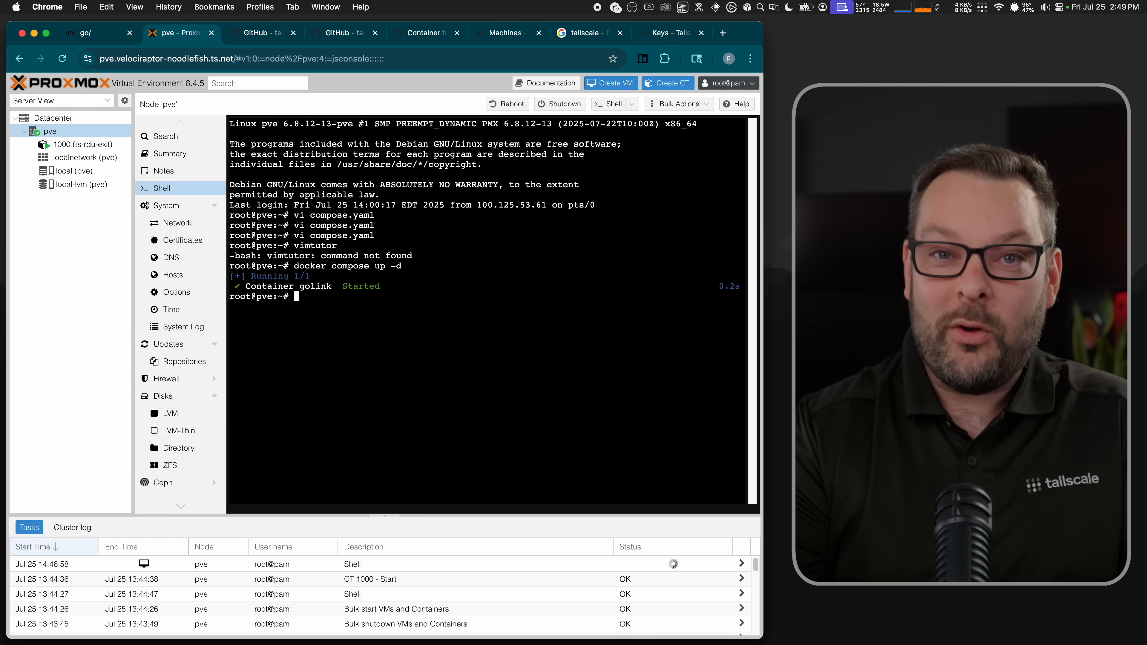
Step: Follow the container's live logs with docker compose logs -f until go/ is served
type("docker compose up -d")
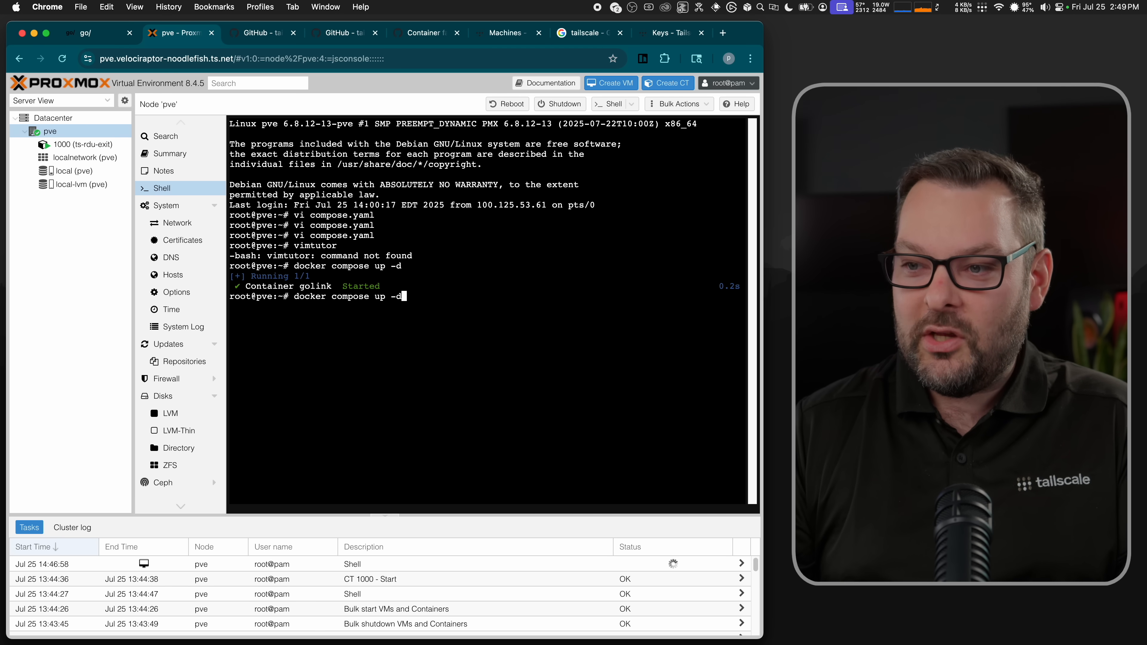
type("docker compose logs")
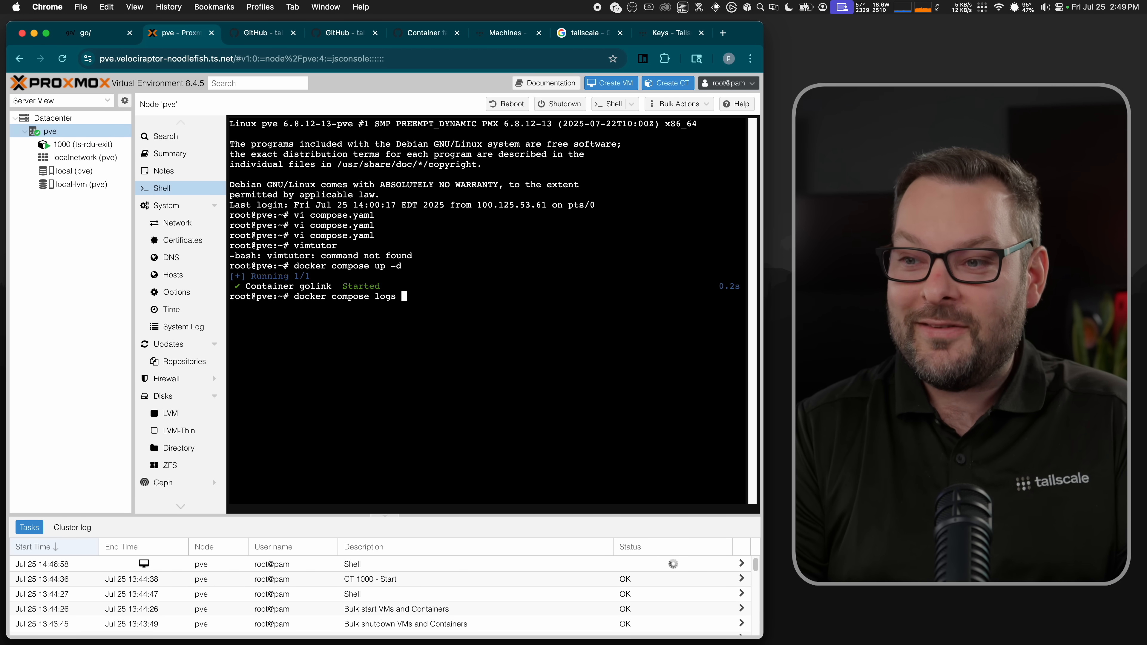
type("-f")
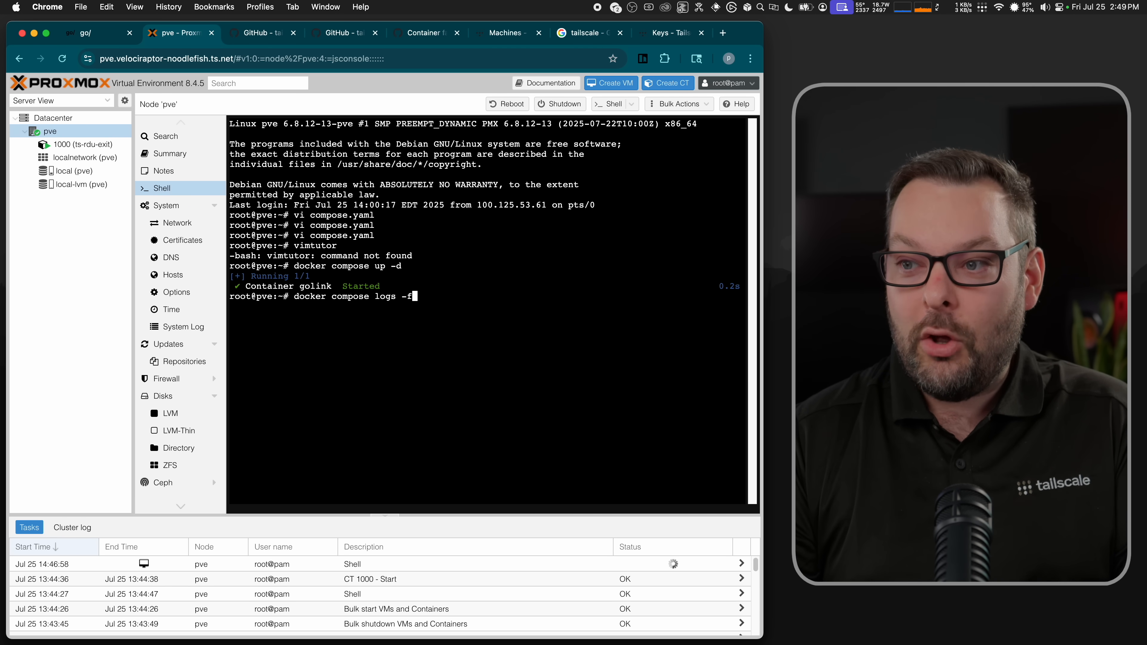
key("Return")
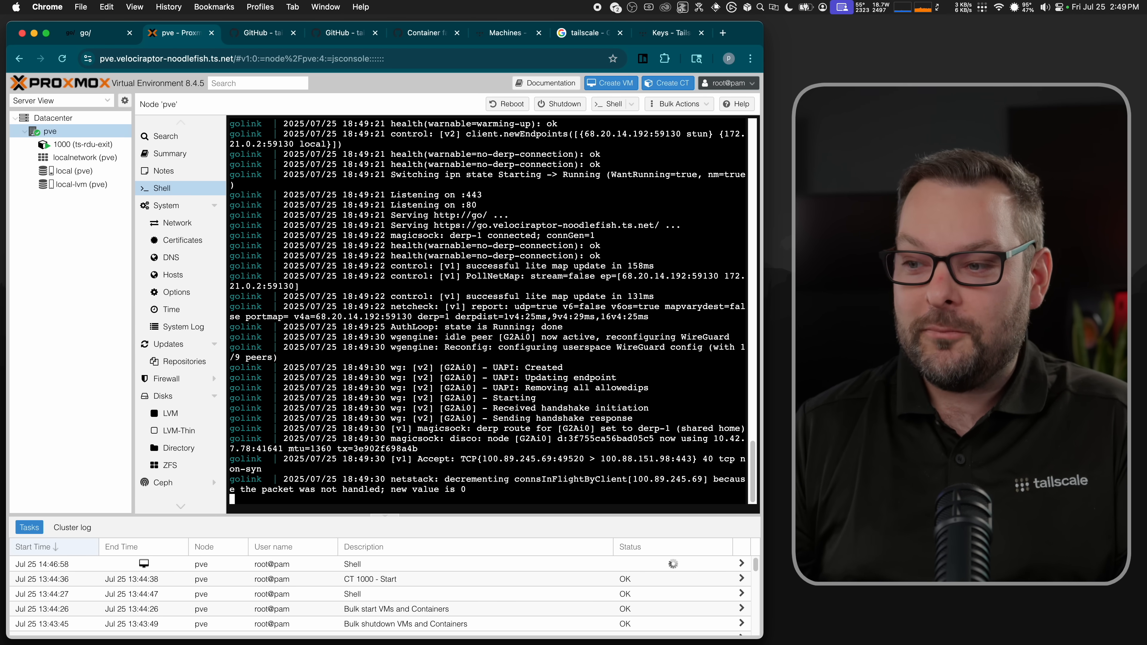
left_click(95, 33)
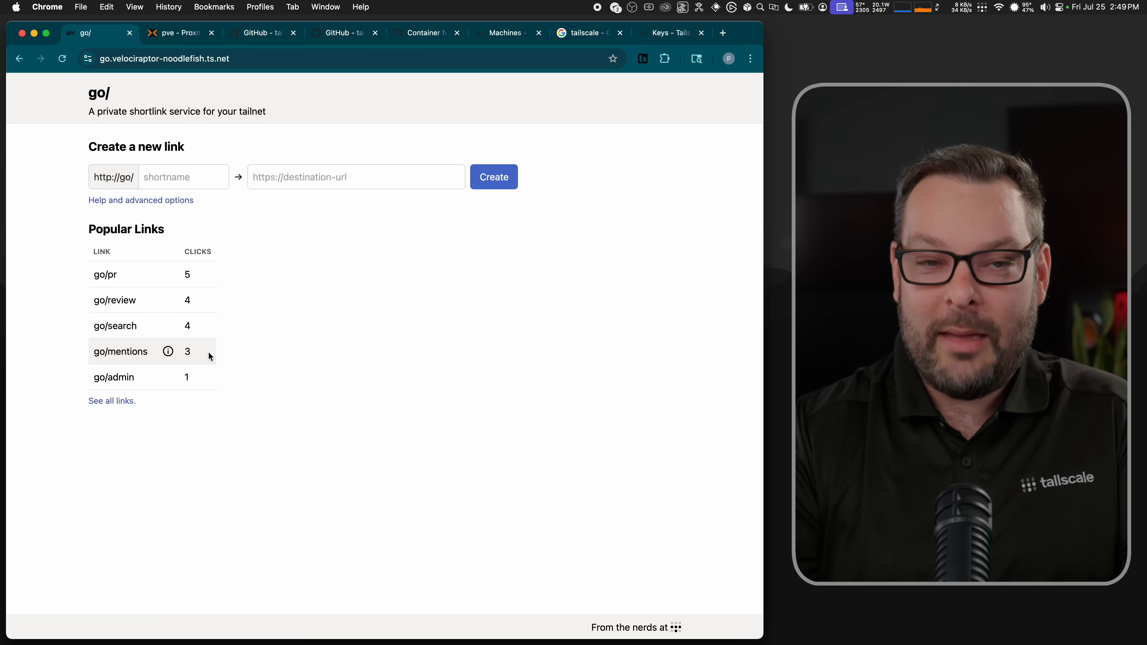
mouse_move(113, 60)
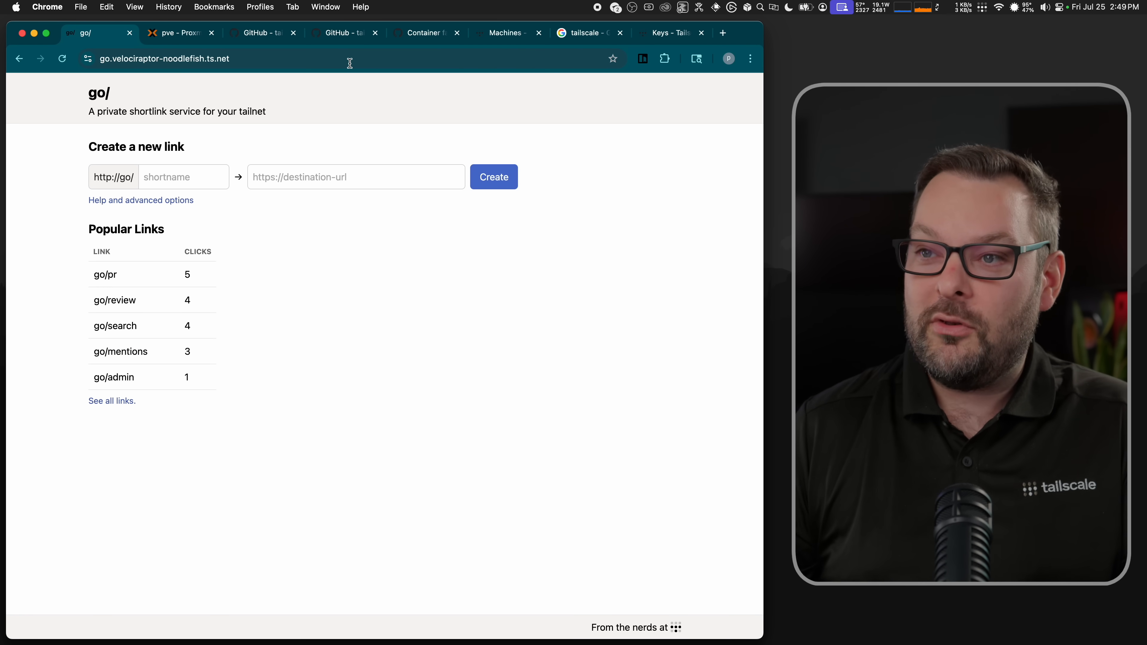
Step: Show all addresses of the new go machine in the Machines list, then start a fresh tab
left_click(505, 33)
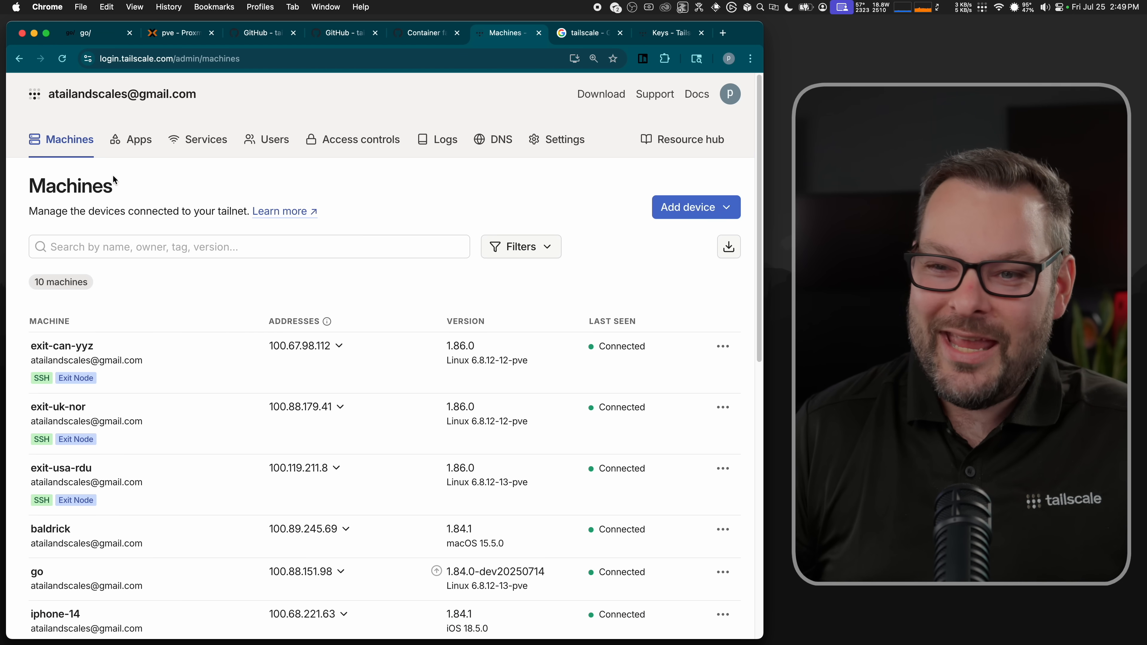
scroll("down", 3)
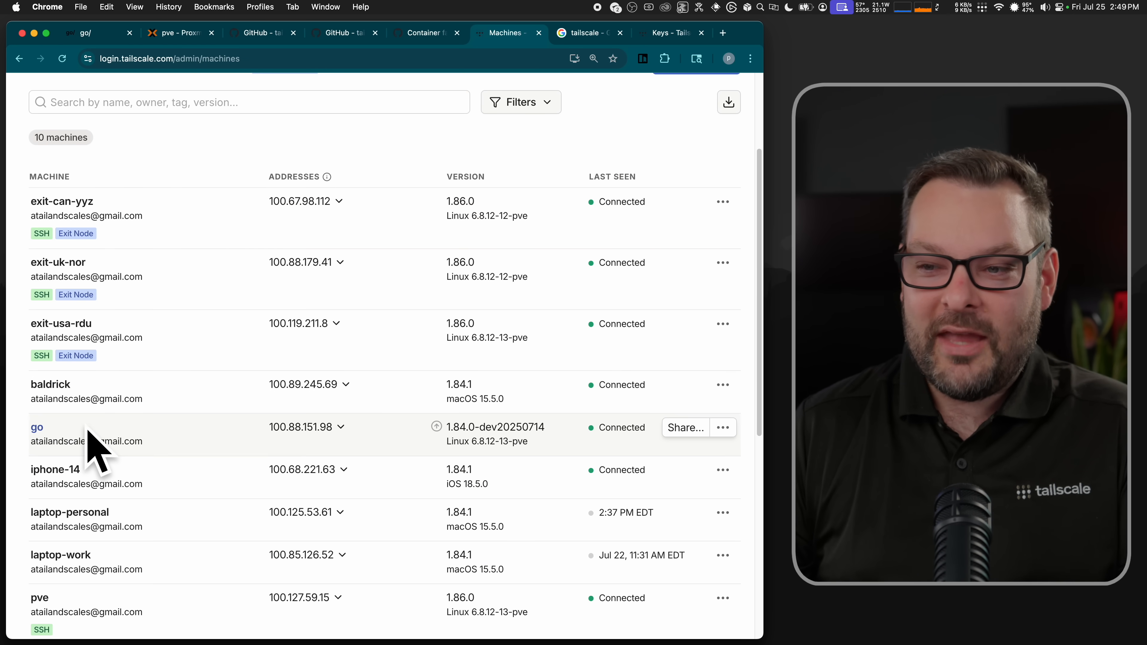
mouse_move(340, 428)
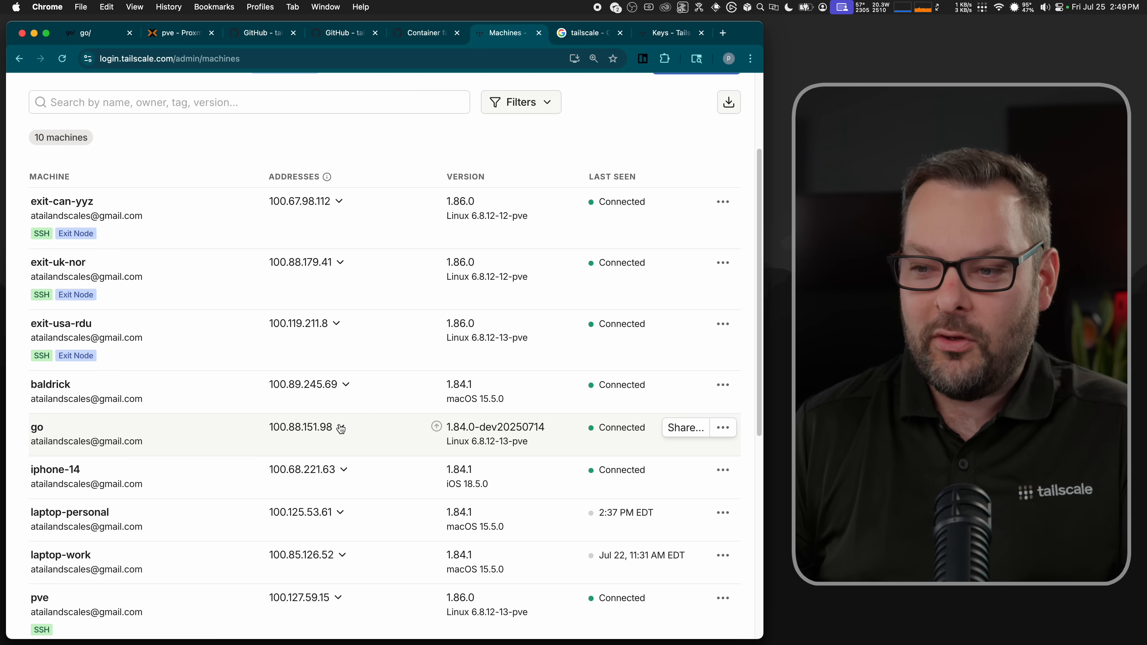
left_click(339, 426)
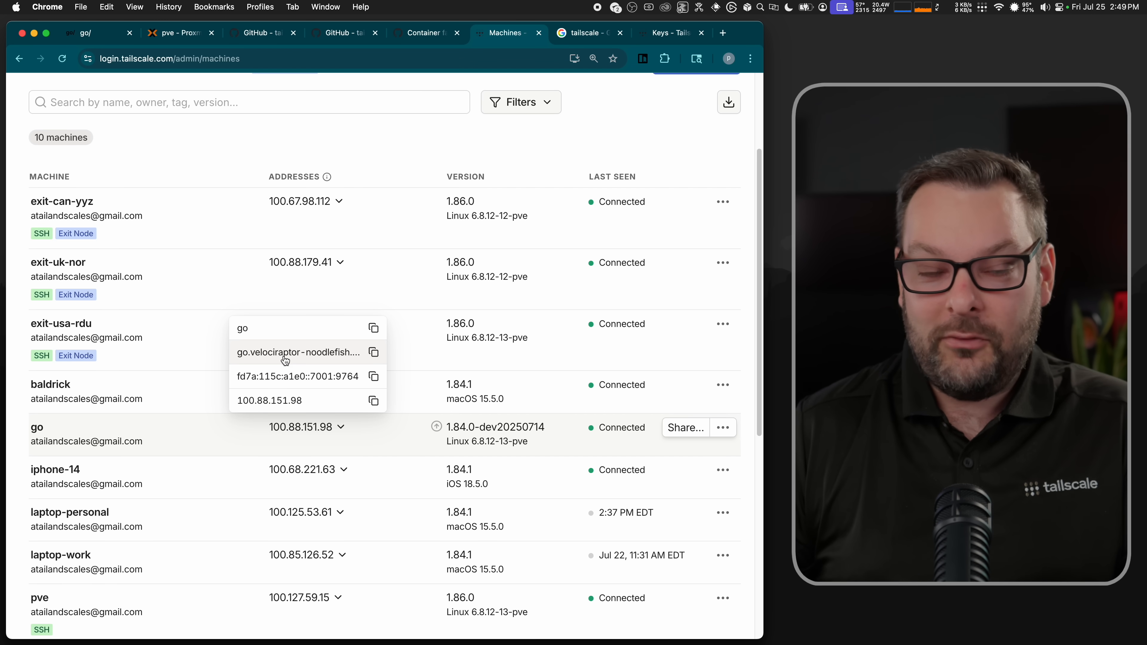
mouse_move(12, 374)
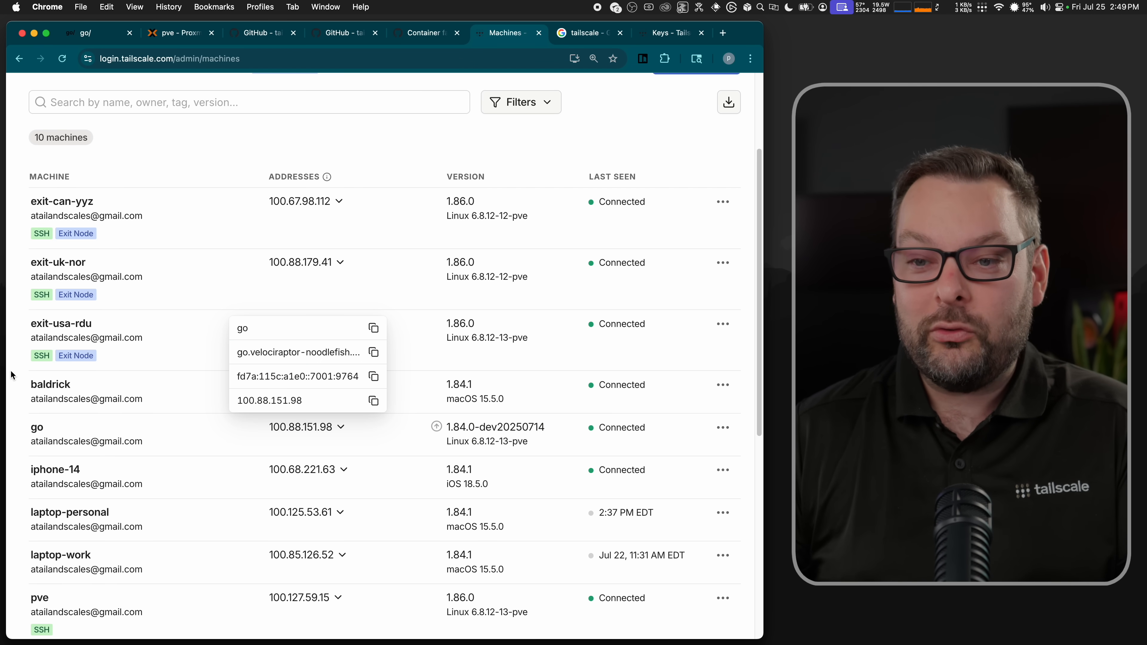
left_click(722, 33)
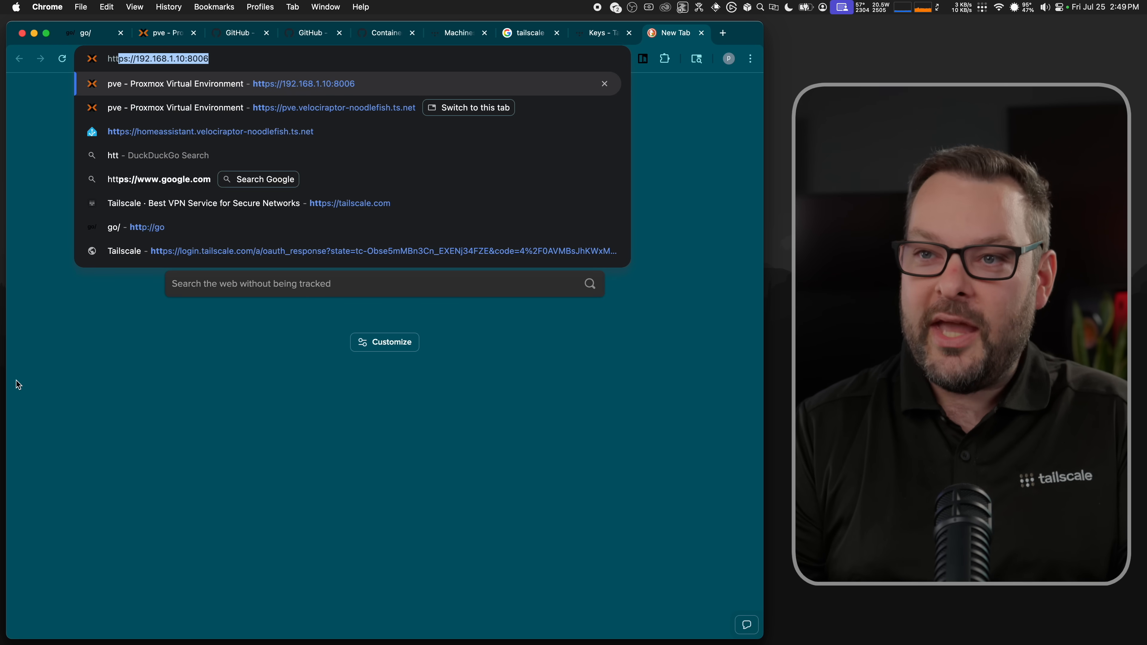
Step: Load go/, enter cats as the shortname and find TheCatSite via search
type("http://go")
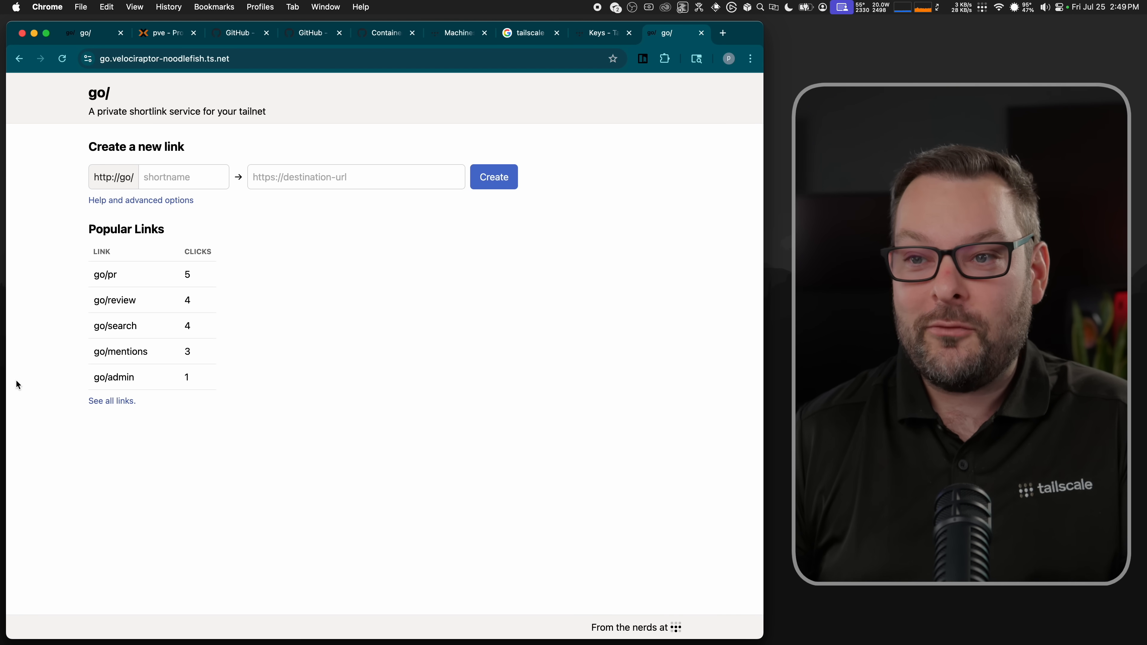
type("cats")
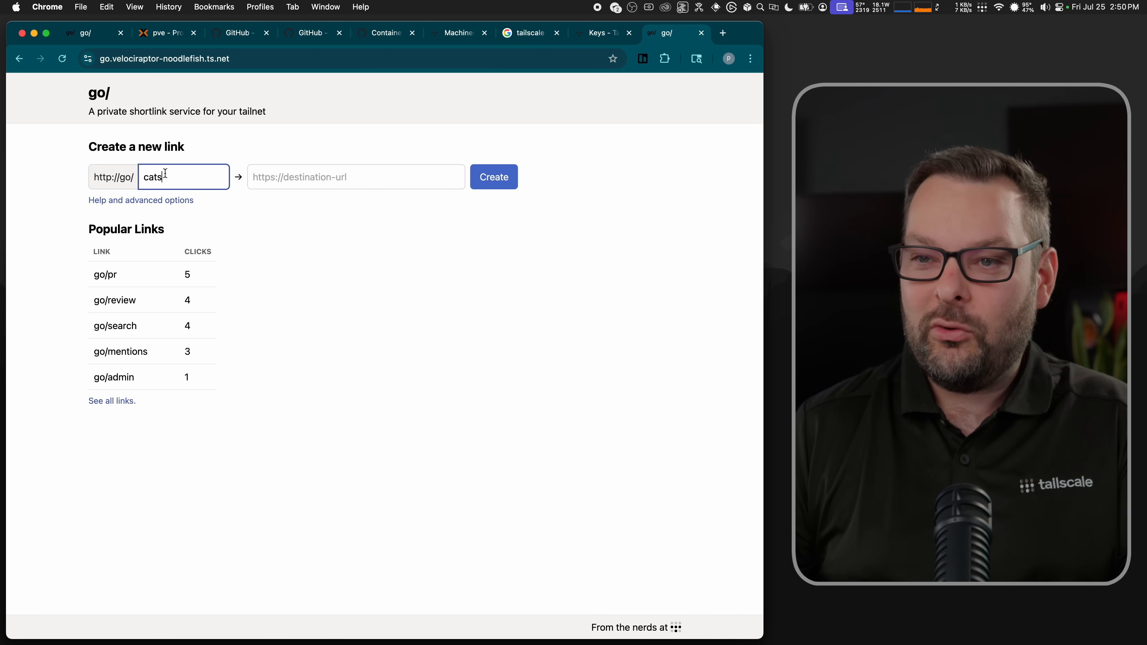
left_click(722, 33)
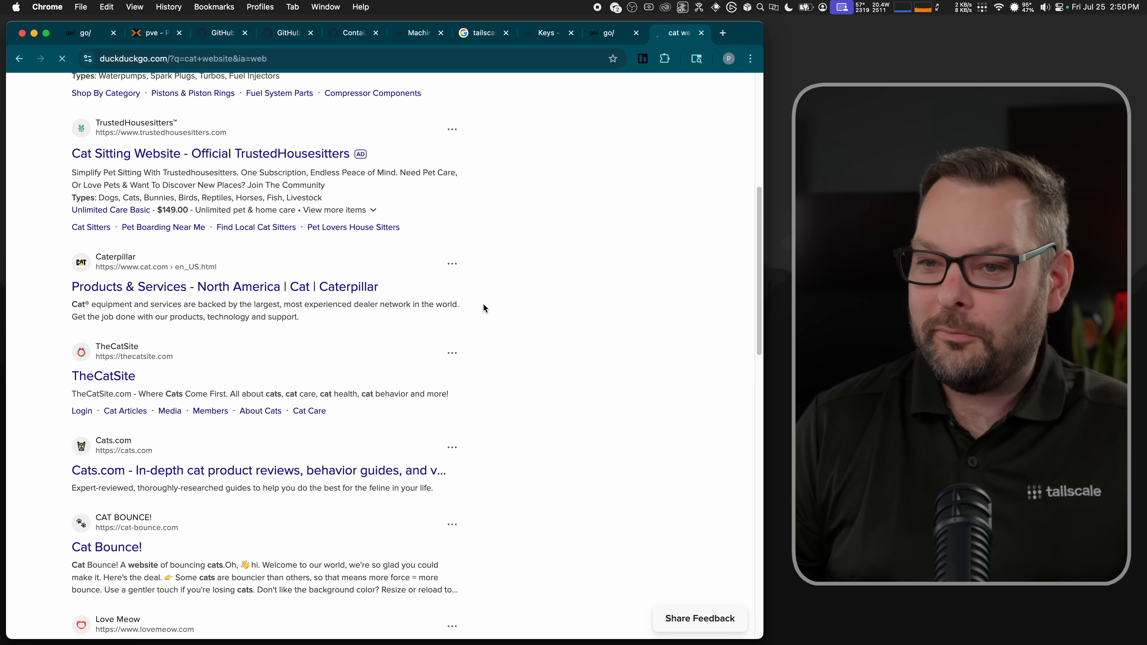
left_click(103, 376)
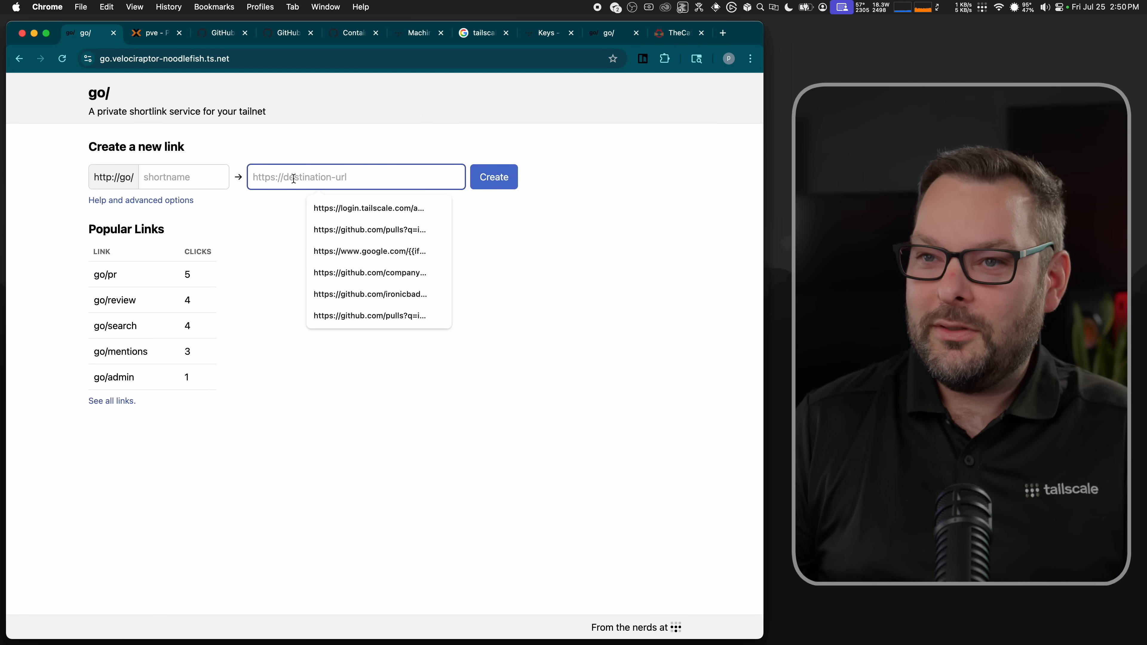
type("https://thecatsite.com/")
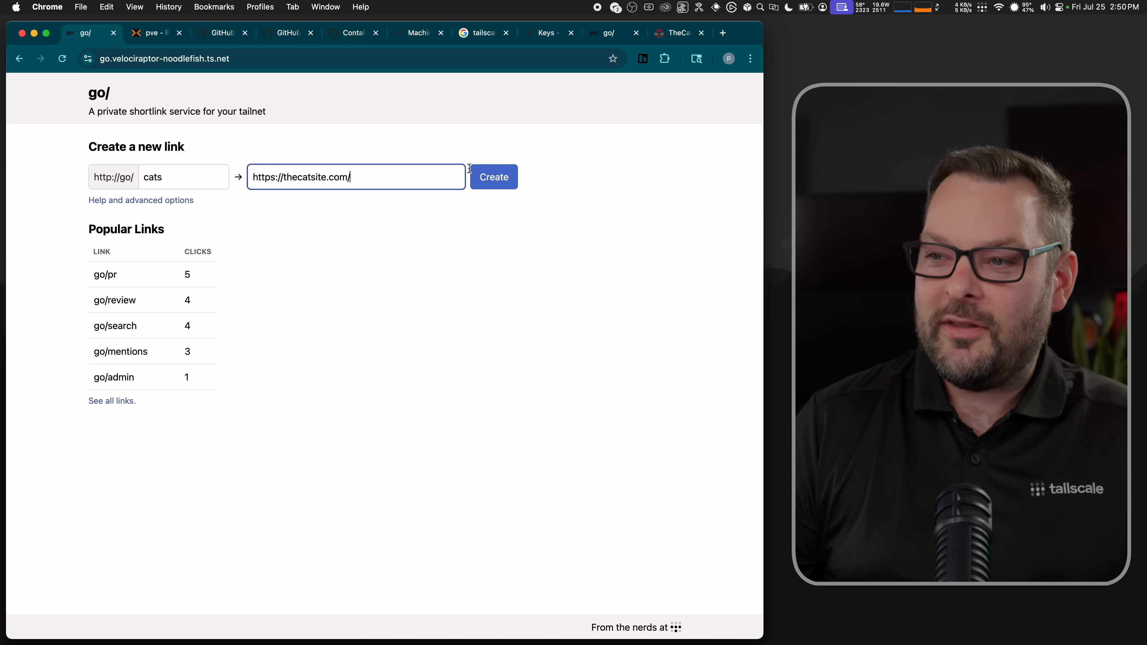
left_click(493, 177)
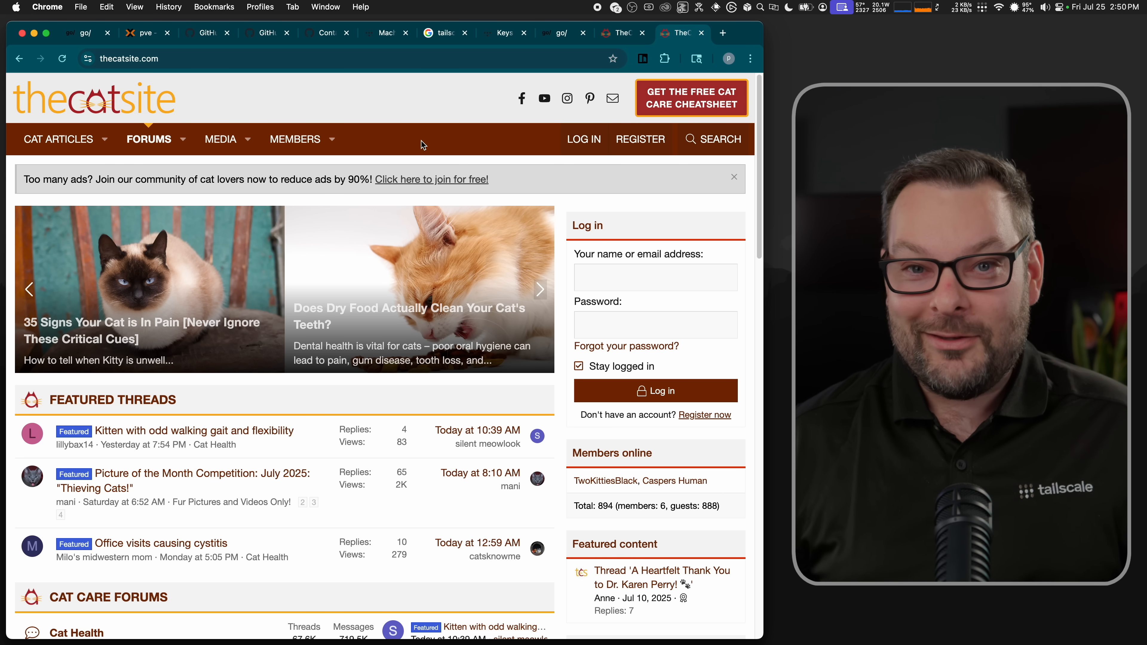
left_click(540, 289)
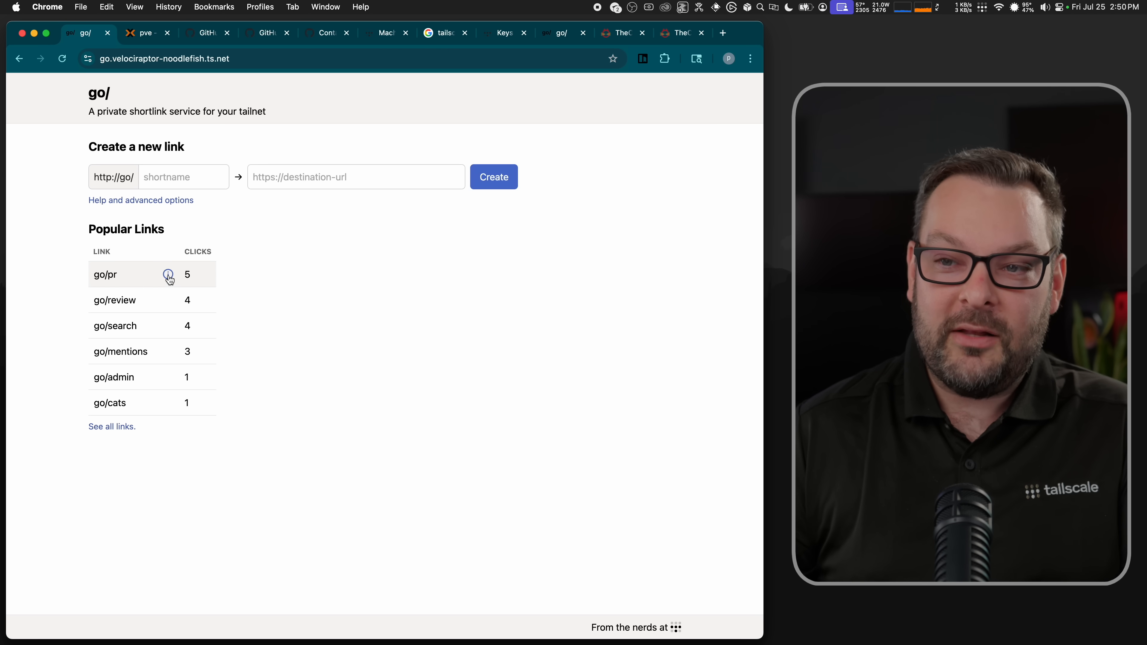
mouse_move(169, 328)
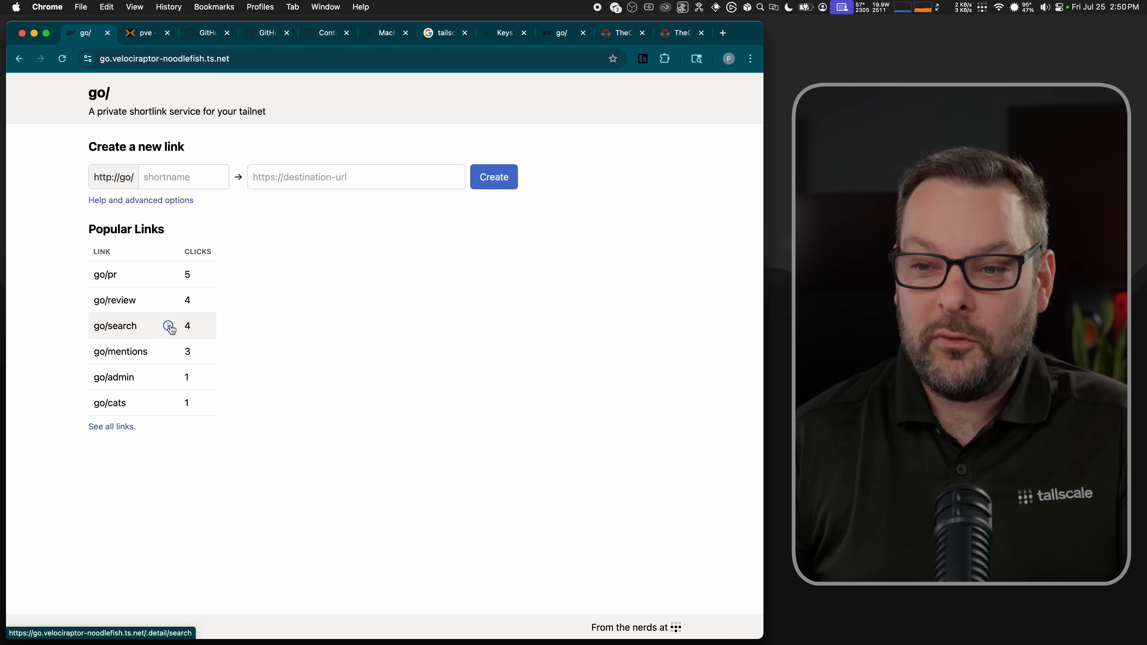
mouse_move(291, 407)
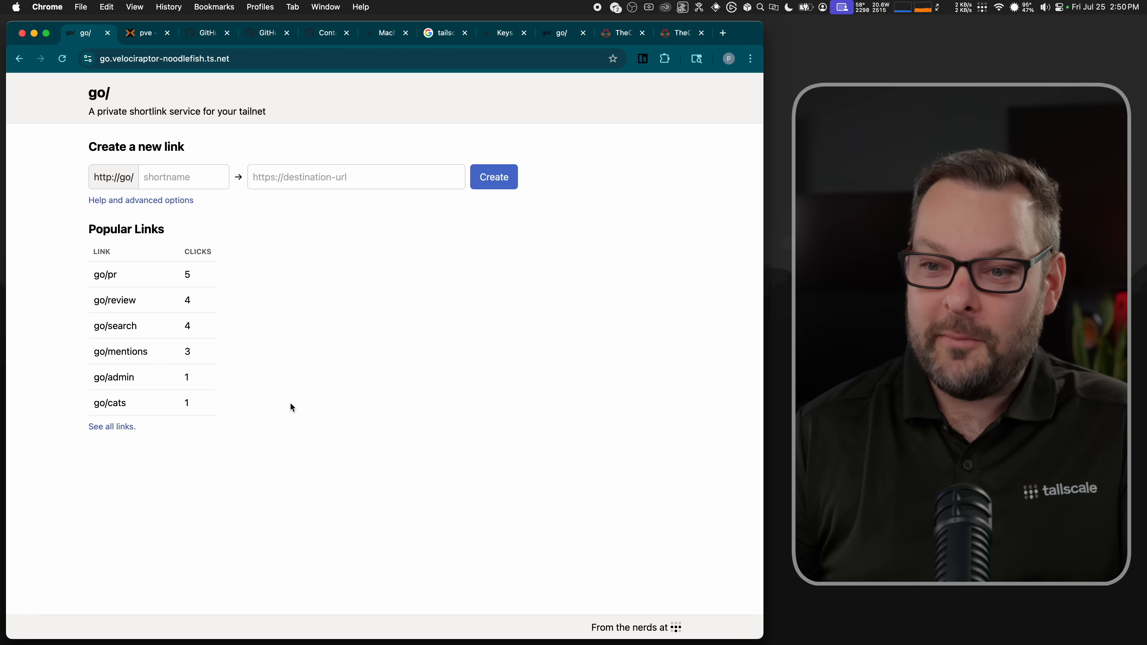
Step: Show the All Links list of six shortlinks including go/cats and its destination
left_click(111, 426)
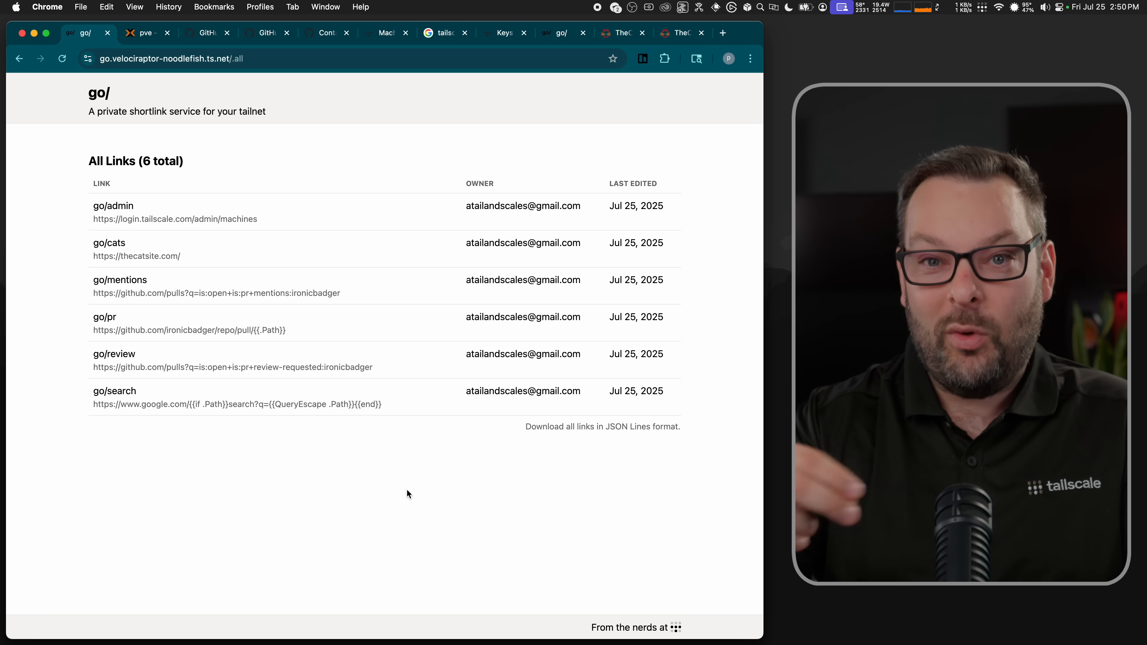
mouse_move(504, 212)
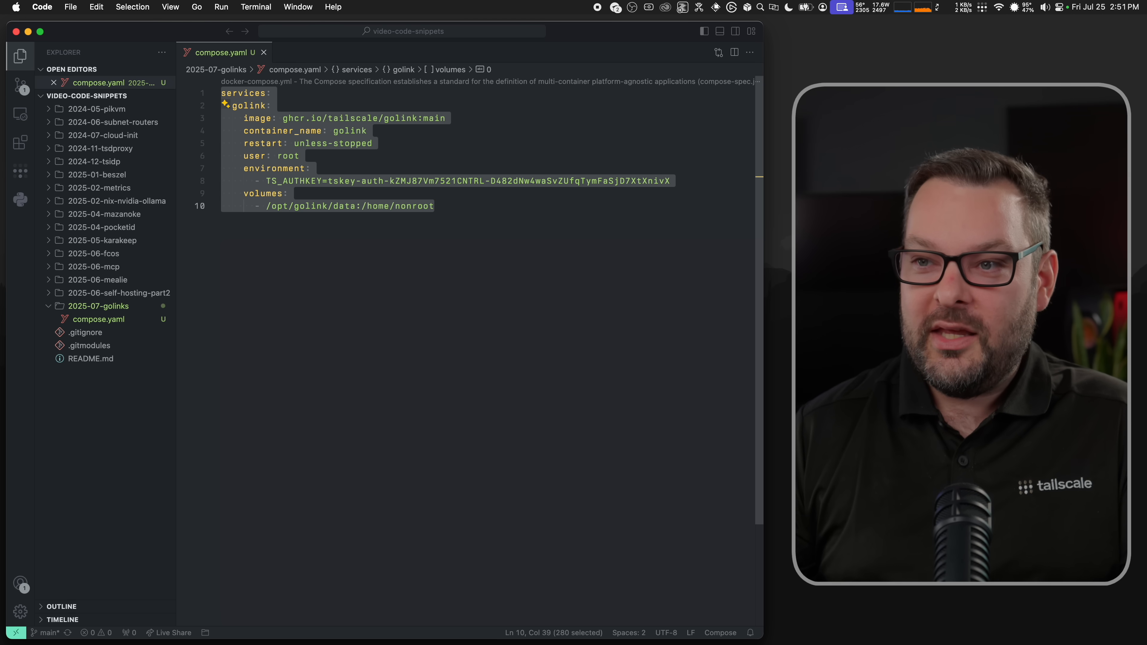
Step: Confirm the golink service in compose.yaml has 'user: root' matching the GitHub issue's fix
left_click(282, 156)
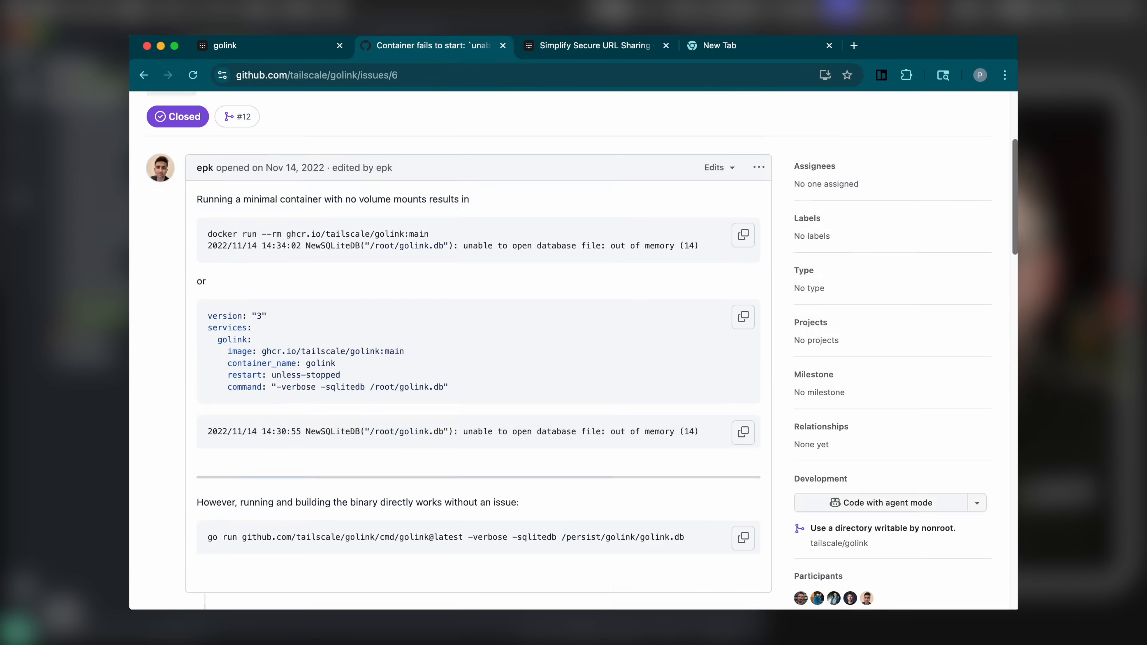
scroll("down", 3)
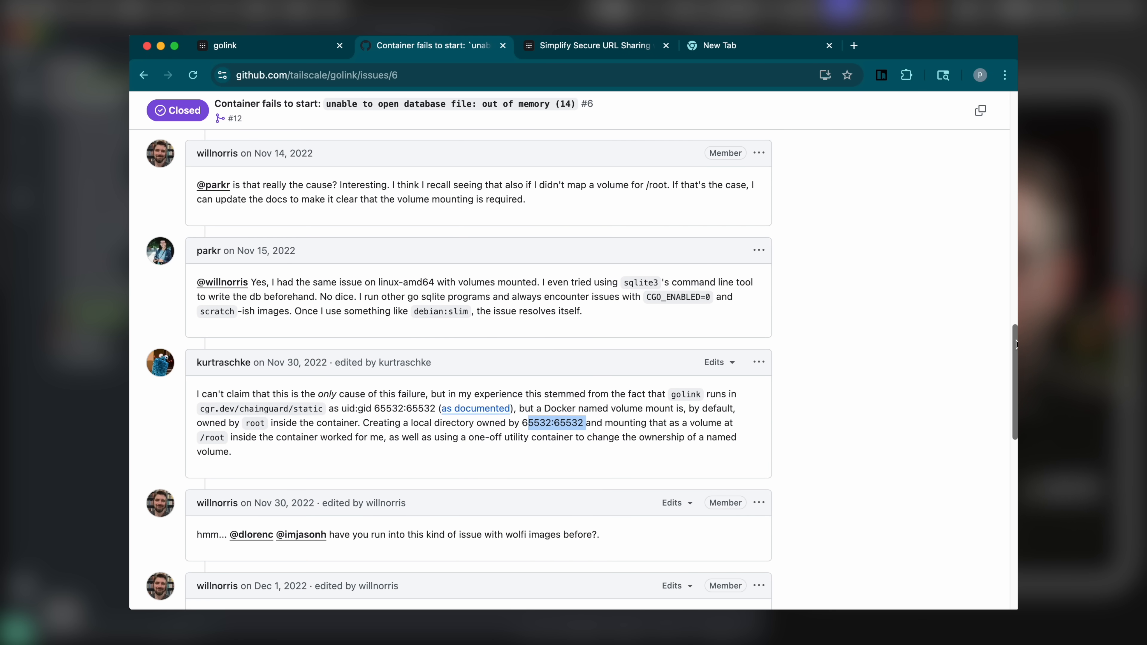
scroll("down", 3)
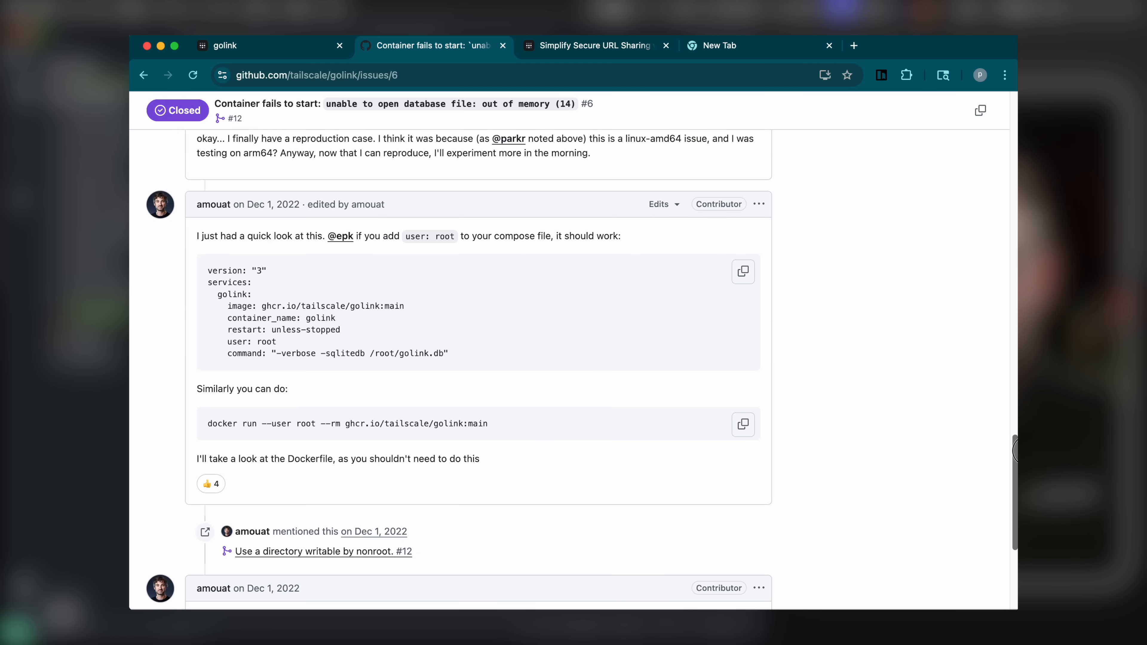
double_click(264, 342)
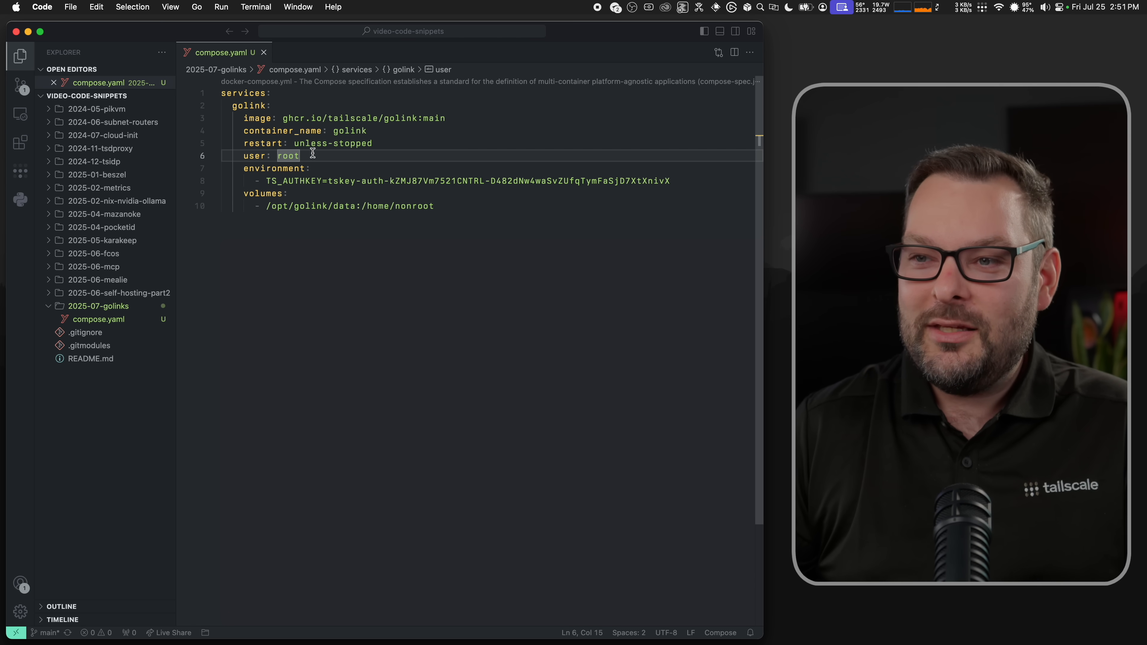
double_click(288, 156)
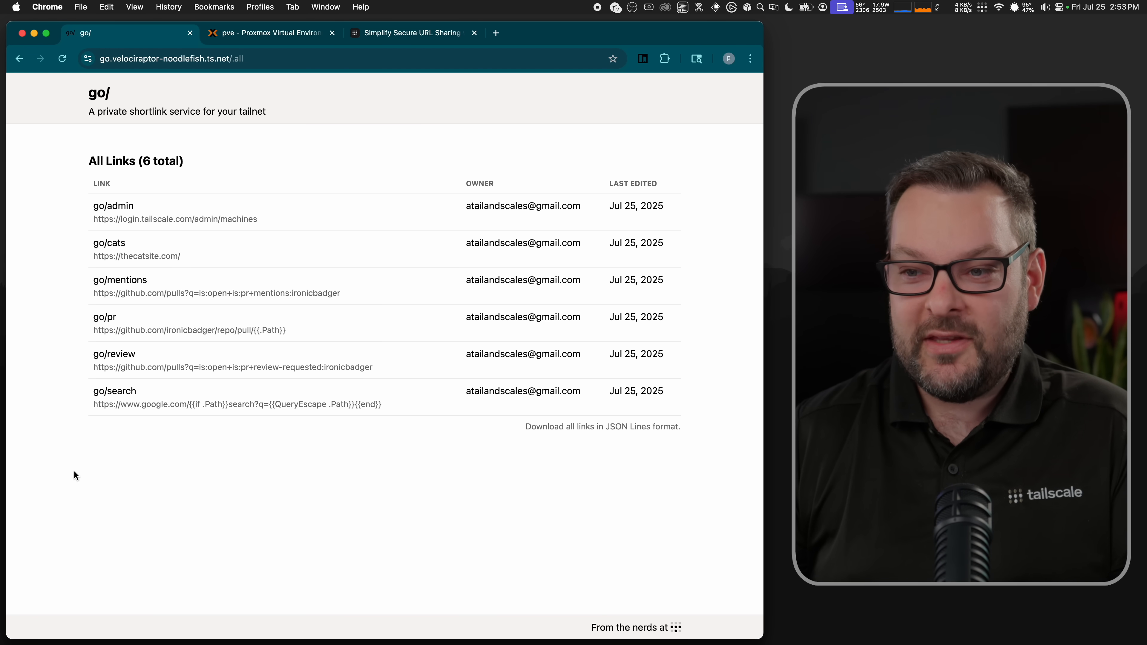
mouse_move(249, 429)
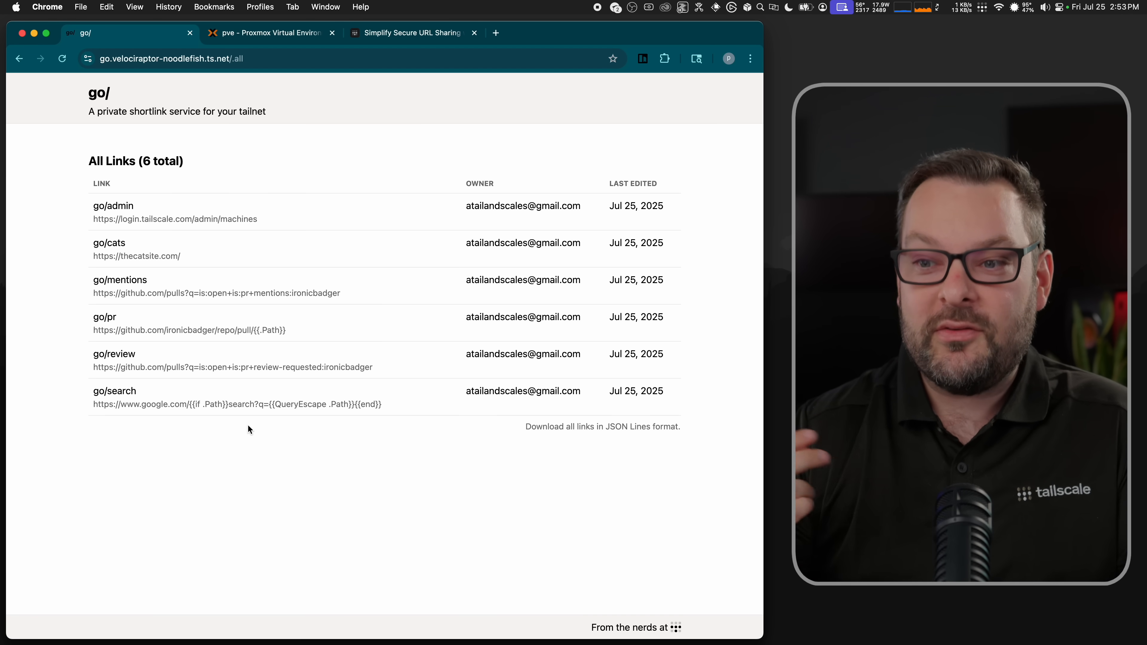
mouse_move(269, 423)
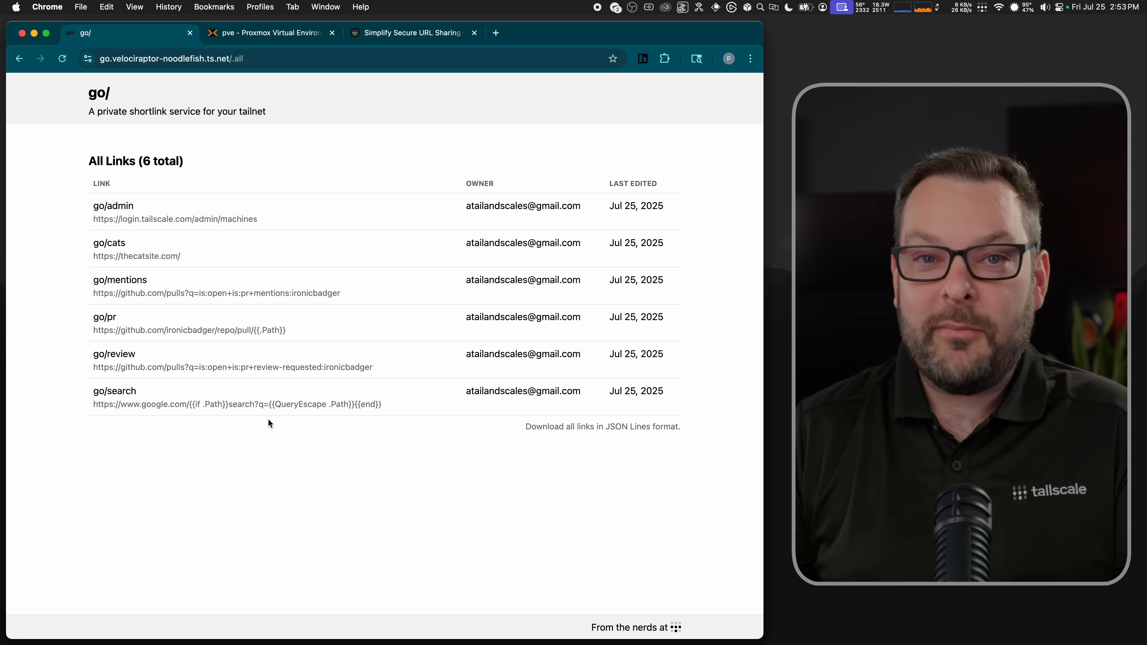
mouse_move(315, 419)
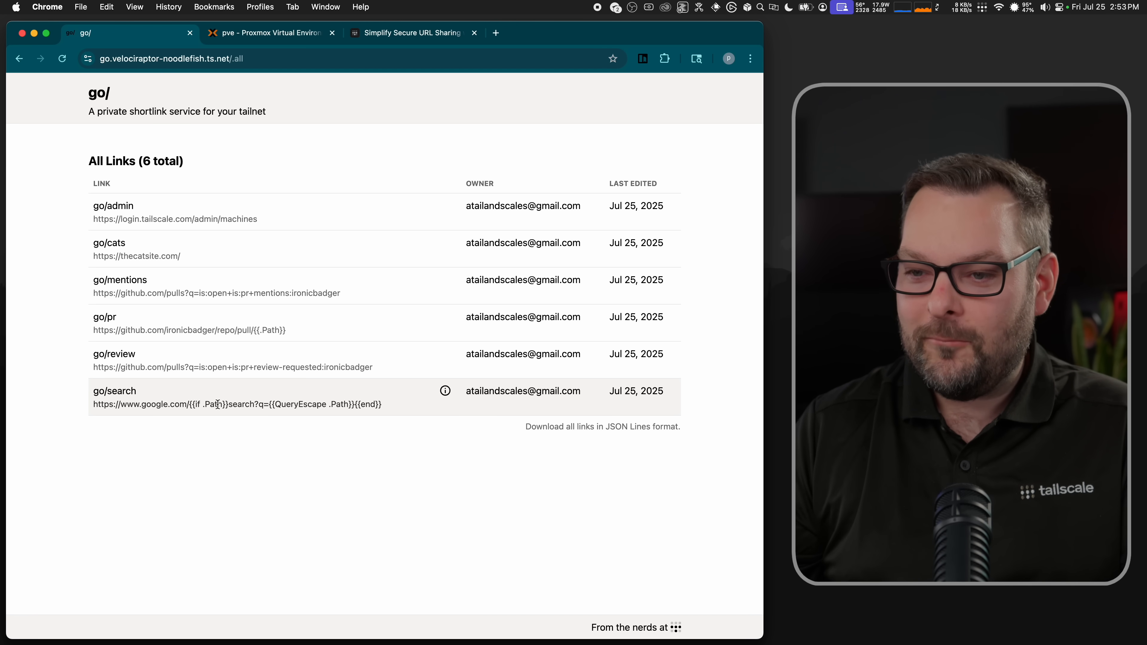
mouse_move(276, 433)
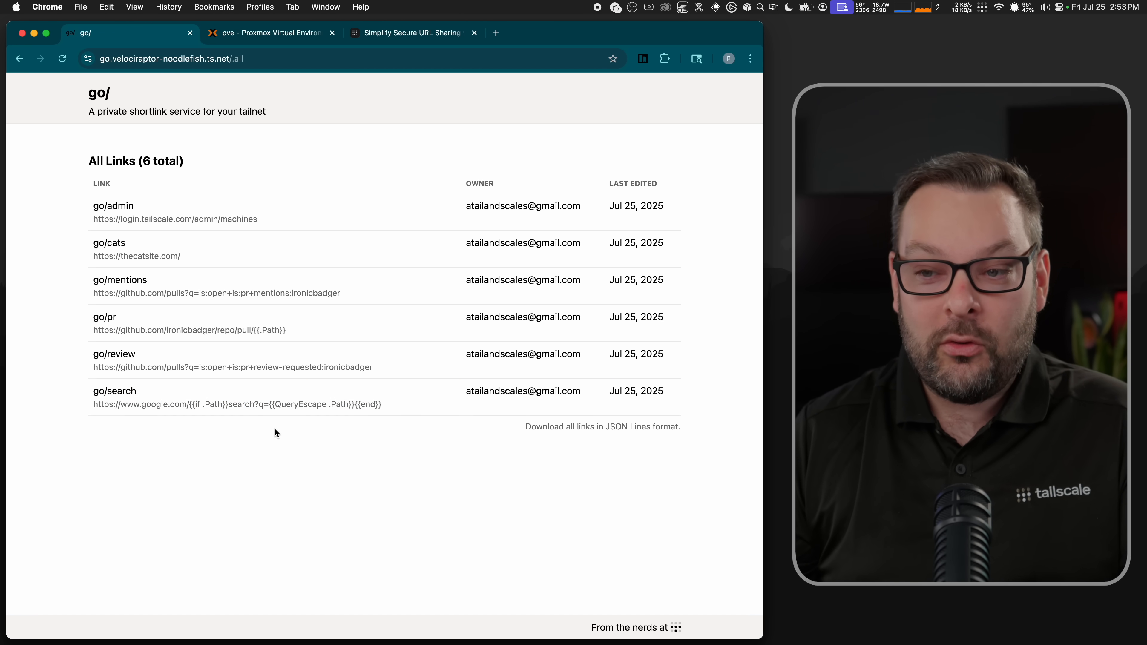
mouse_move(234, 448)
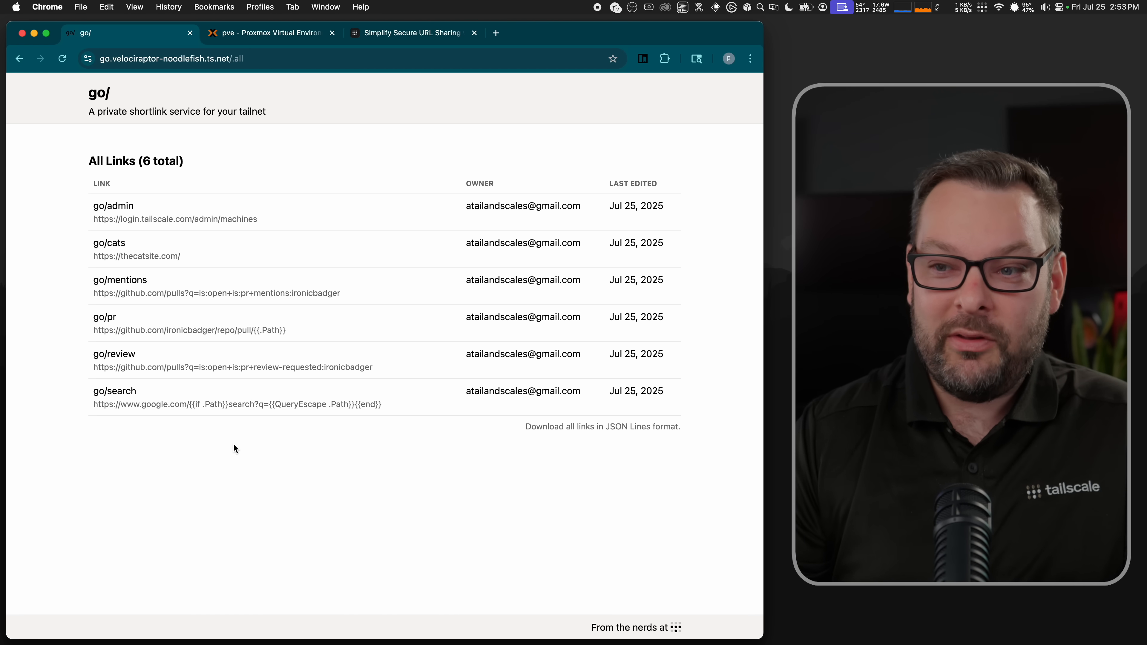
mouse_move(215, 446)
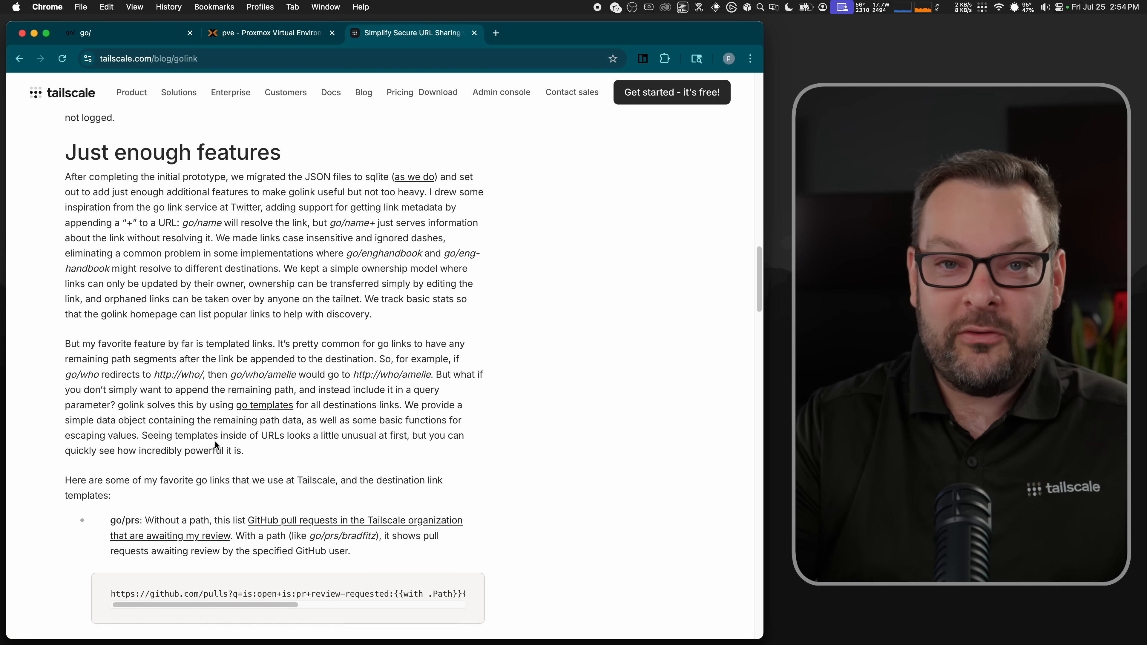
Step: Read the templated go link examples to the end, then go to github.com/tailscale/golink
scroll("down", 3)
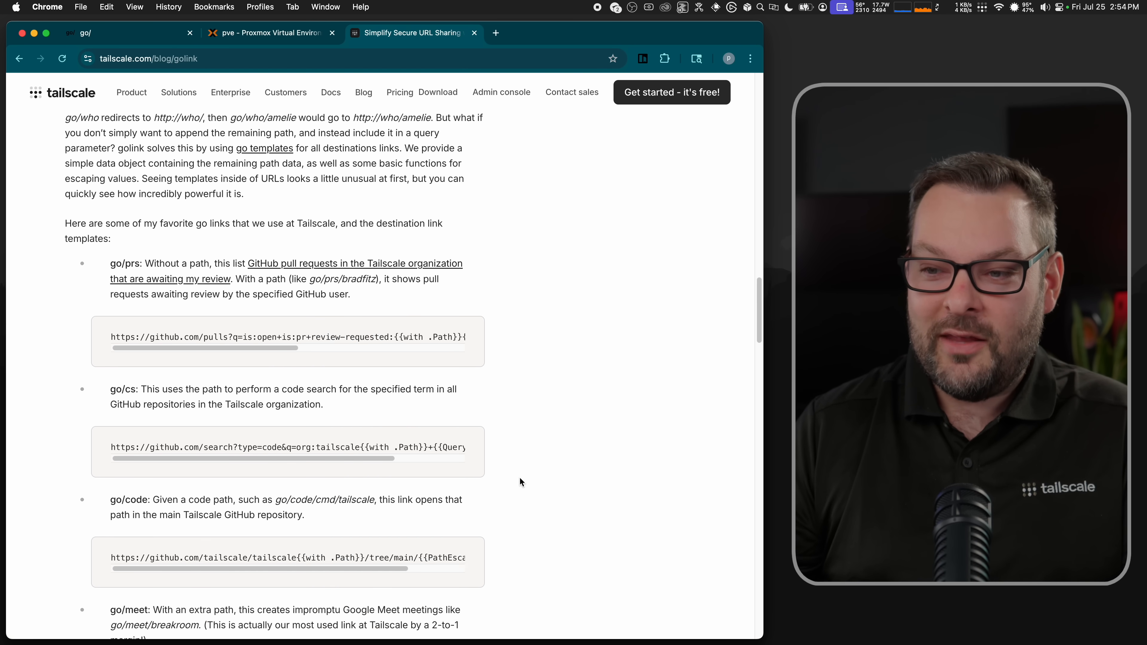
scroll("down", 3)
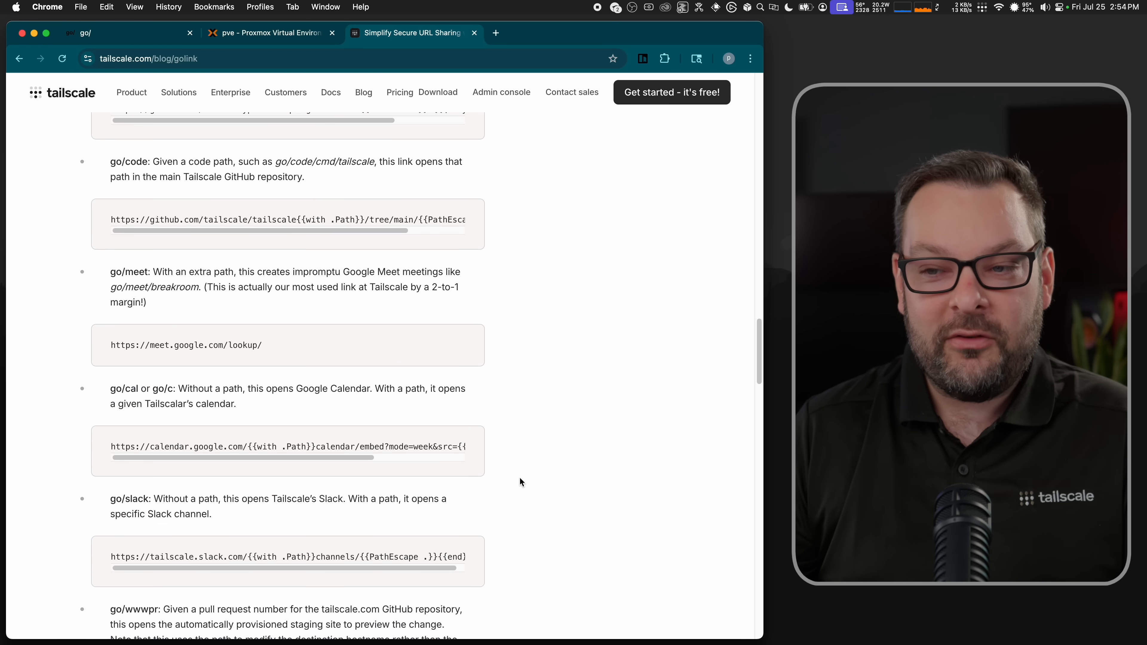
mouse_move(222, 318)
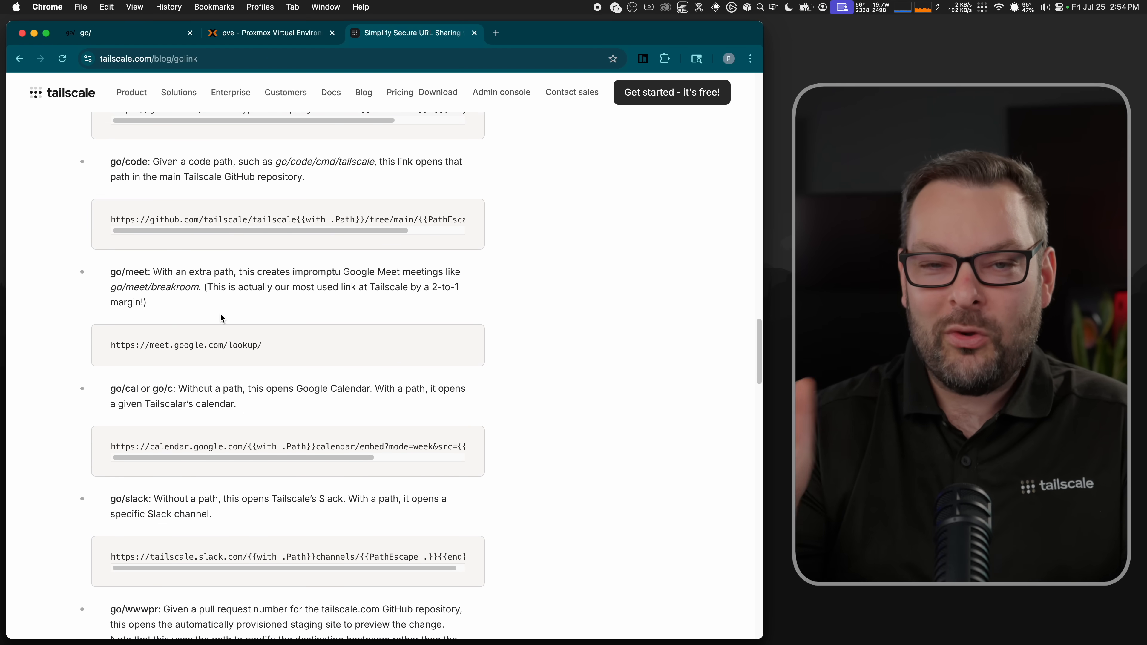
mouse_move(198, 310)
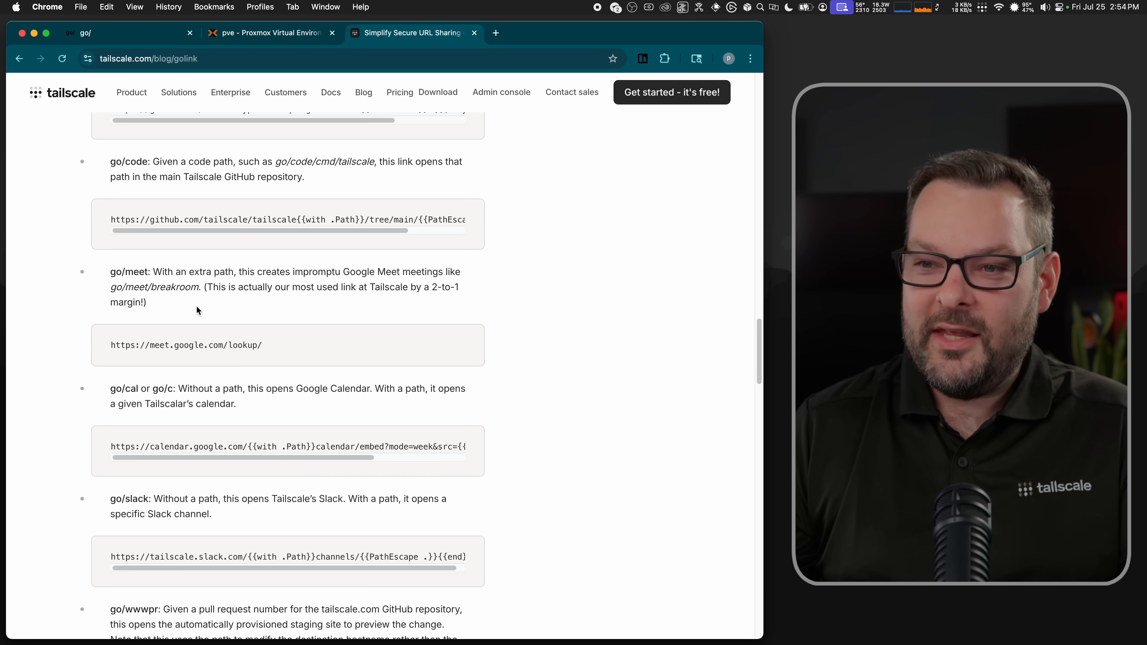
mouse_move(141, 283)
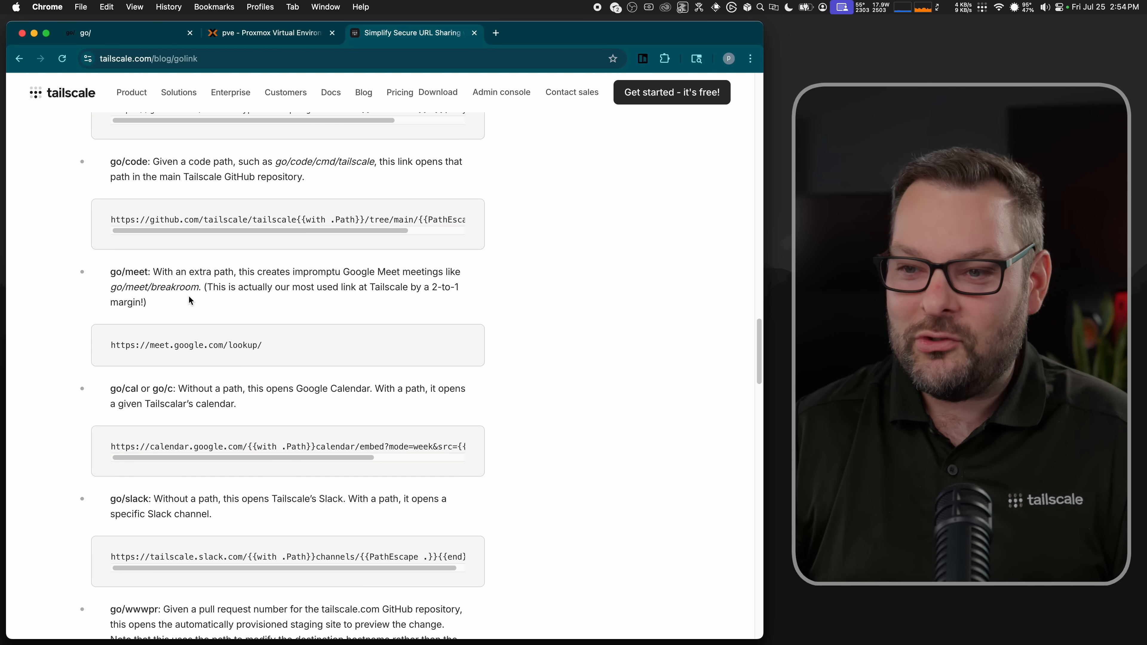
scroll("down", 3)
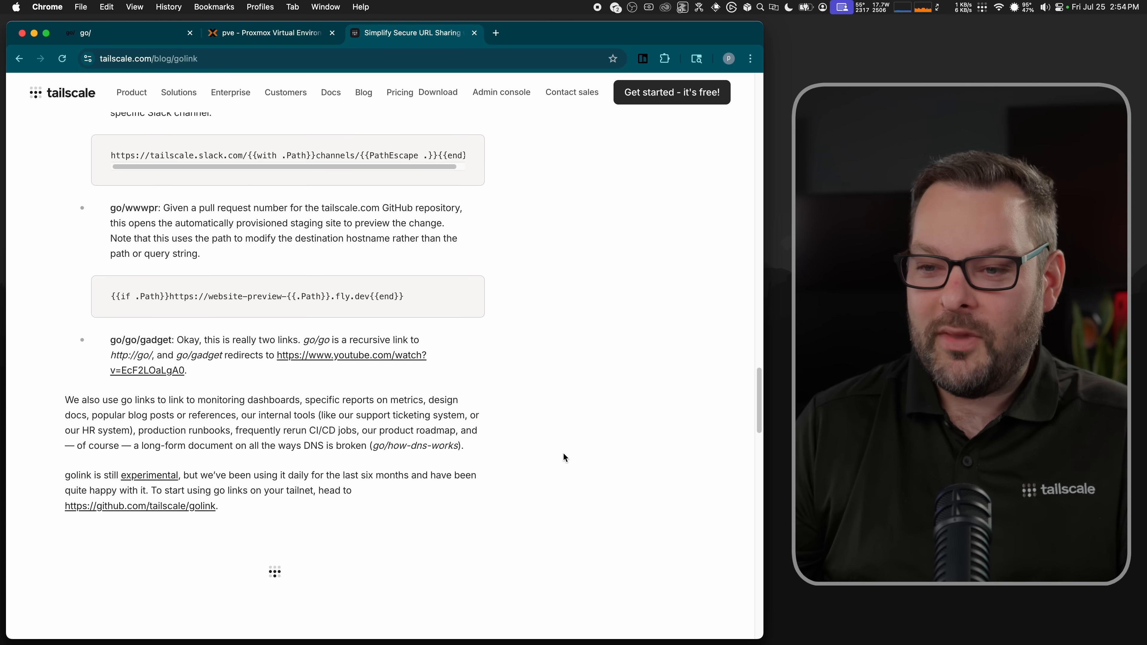
left_click(140, 505)
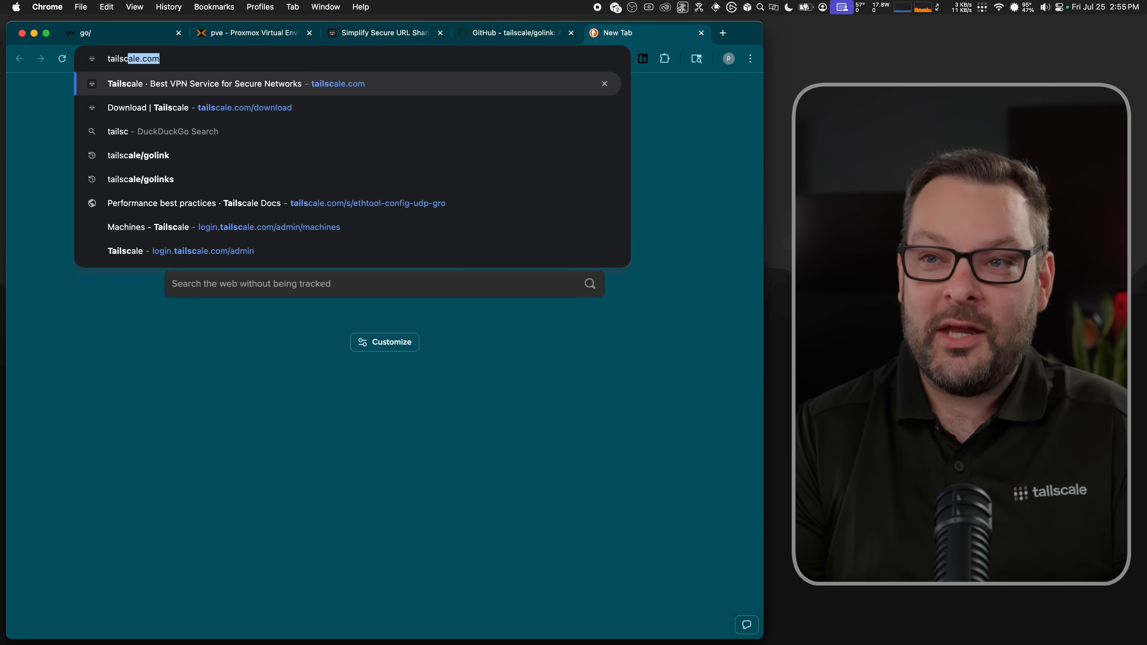
Step: Search 'tailscale community project' and land on Tailscale's Community projects page
type("tailscale community project")
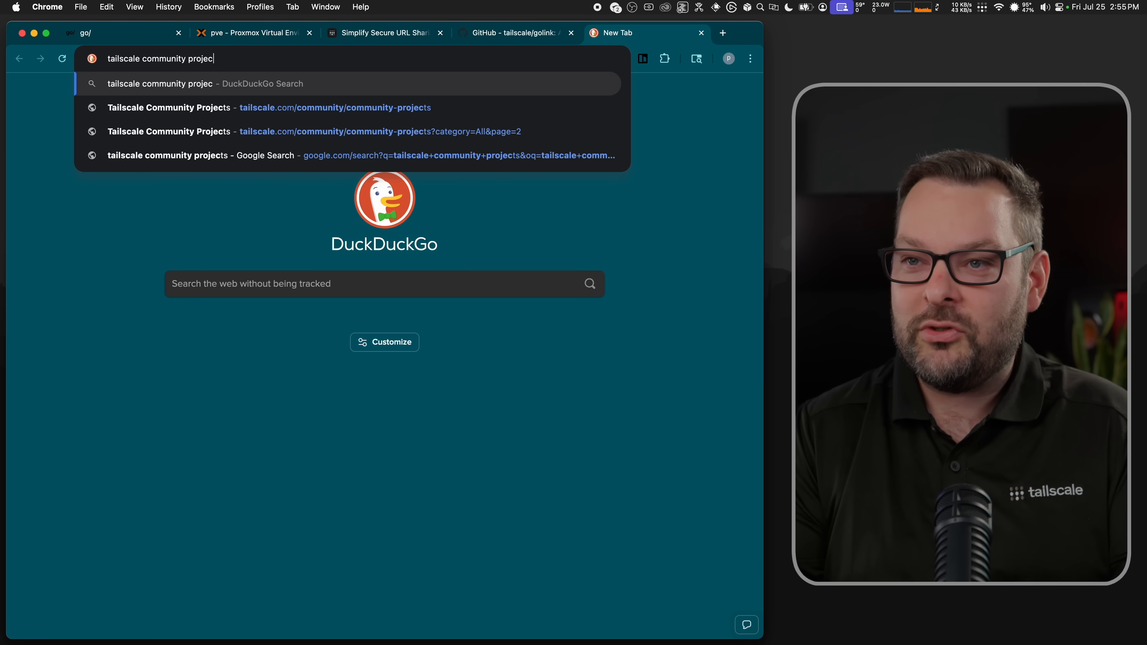
key("Return")
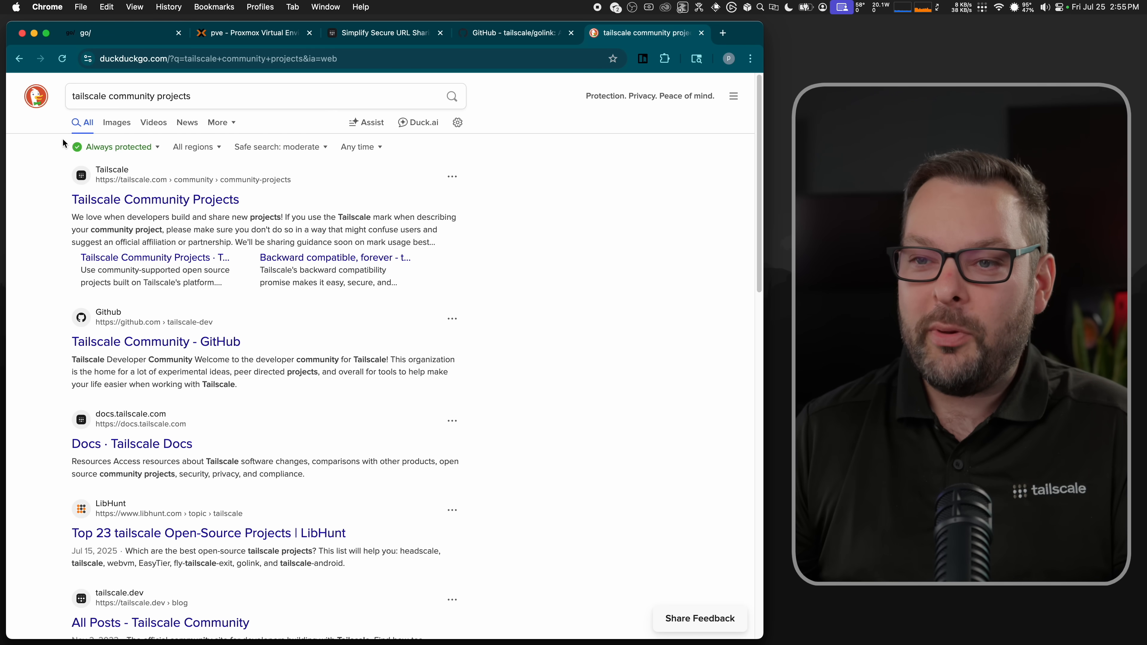
left_click(154, 199)
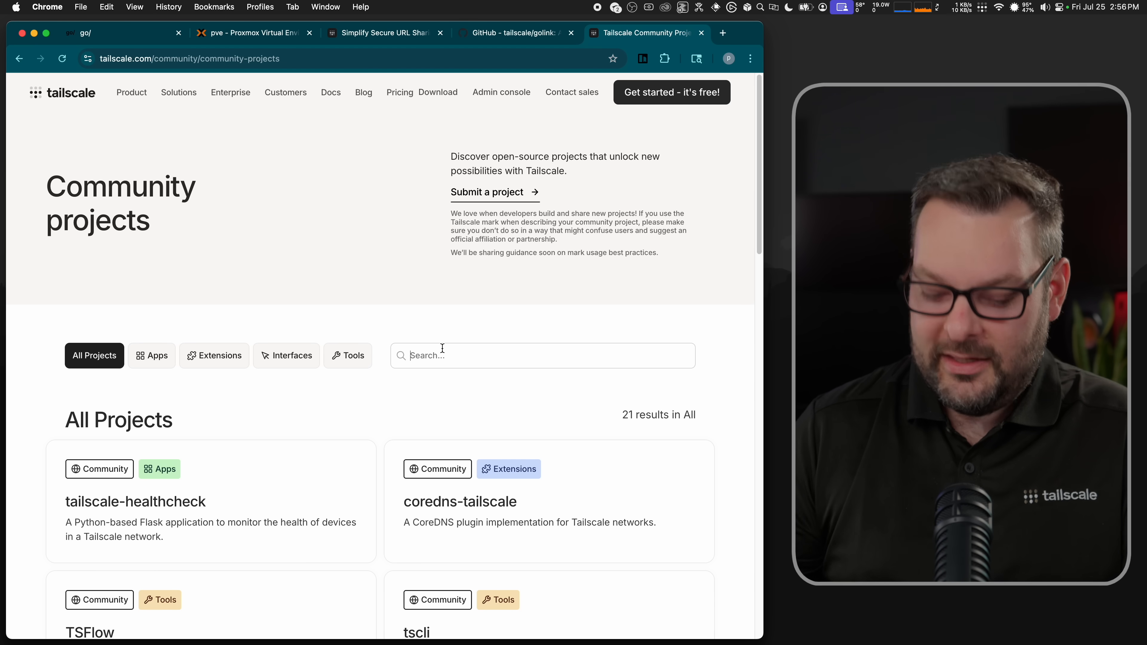
Step: Filter the projects for 'golink', then clear it to see the full list of 21 projects
type("golink")
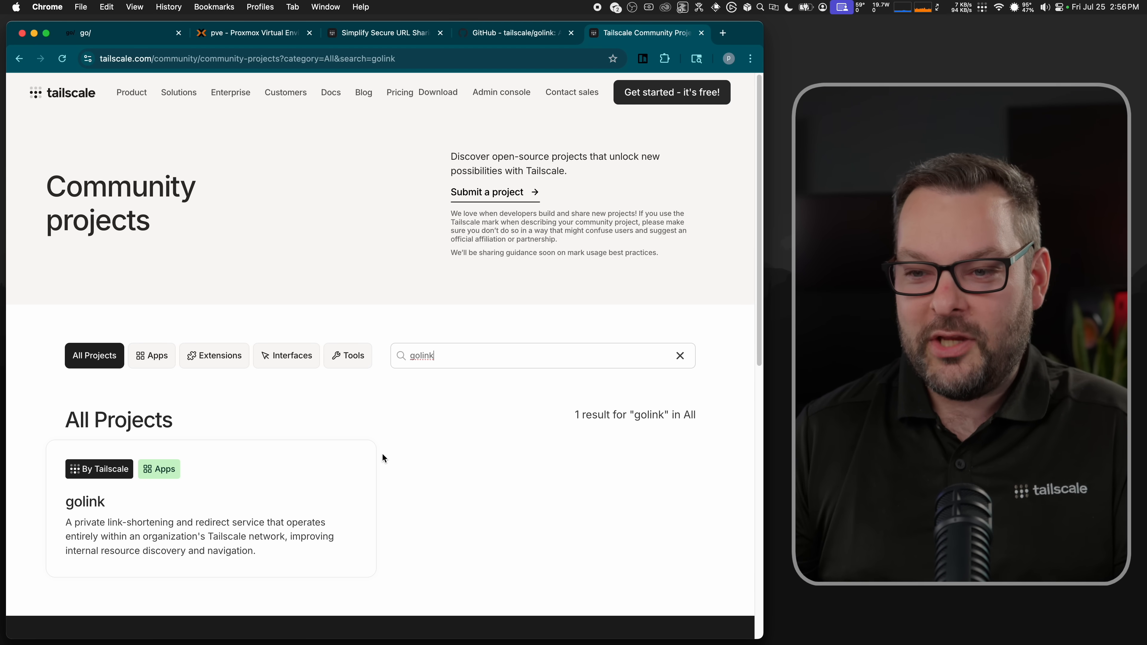
left_click(680, 355)
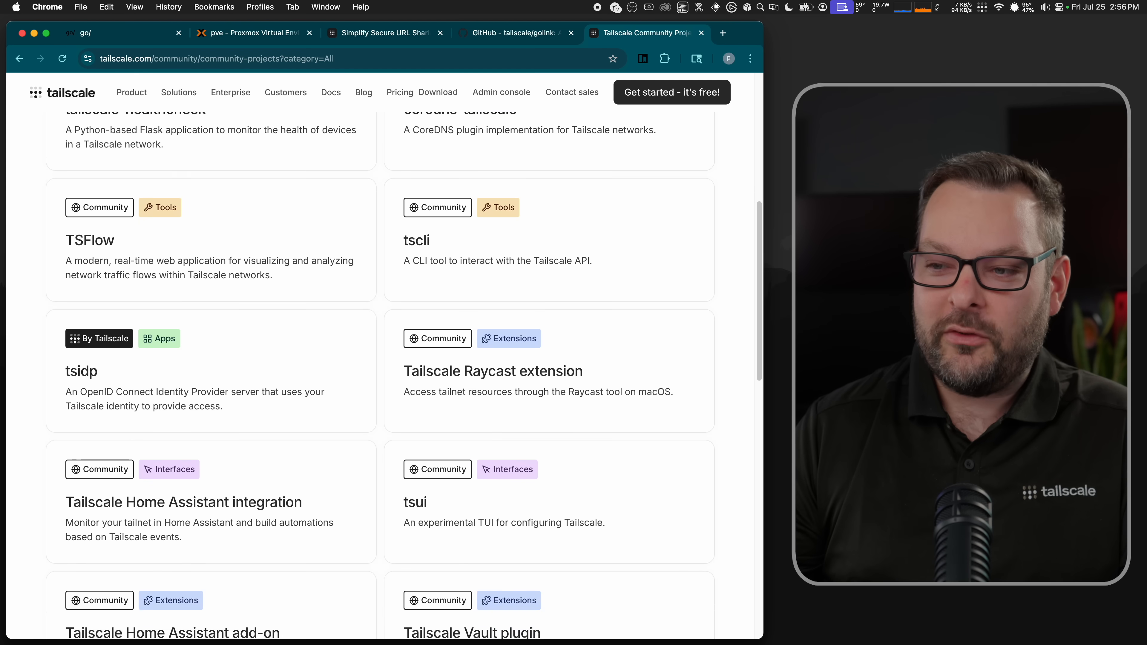
scroll("up", 3)
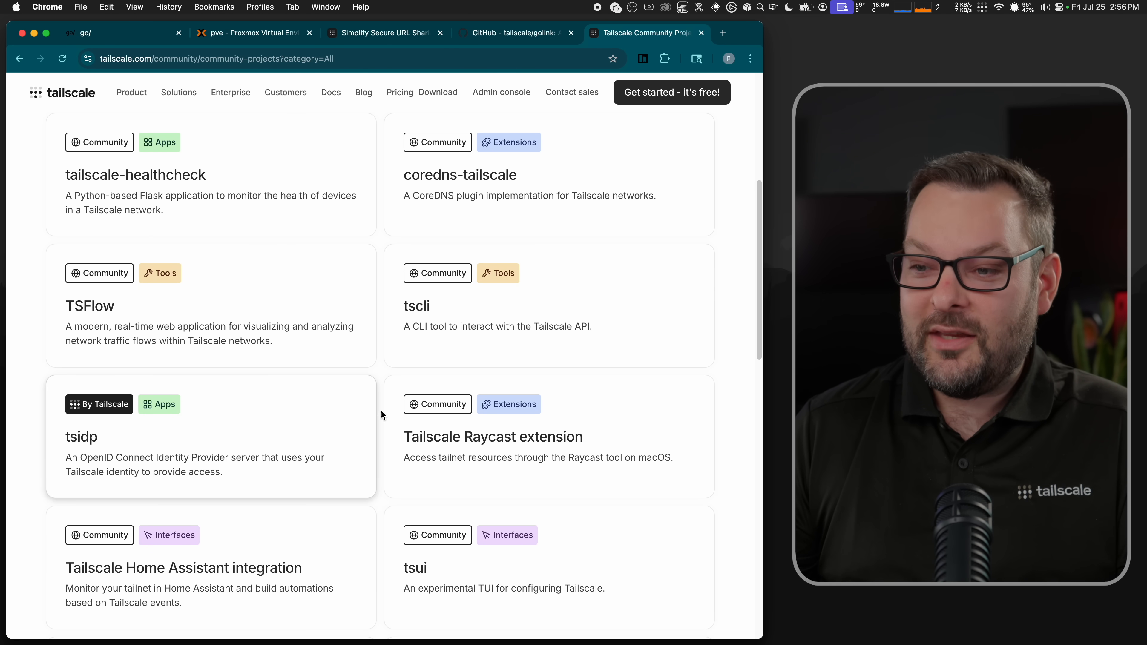
scroll("up", 3)
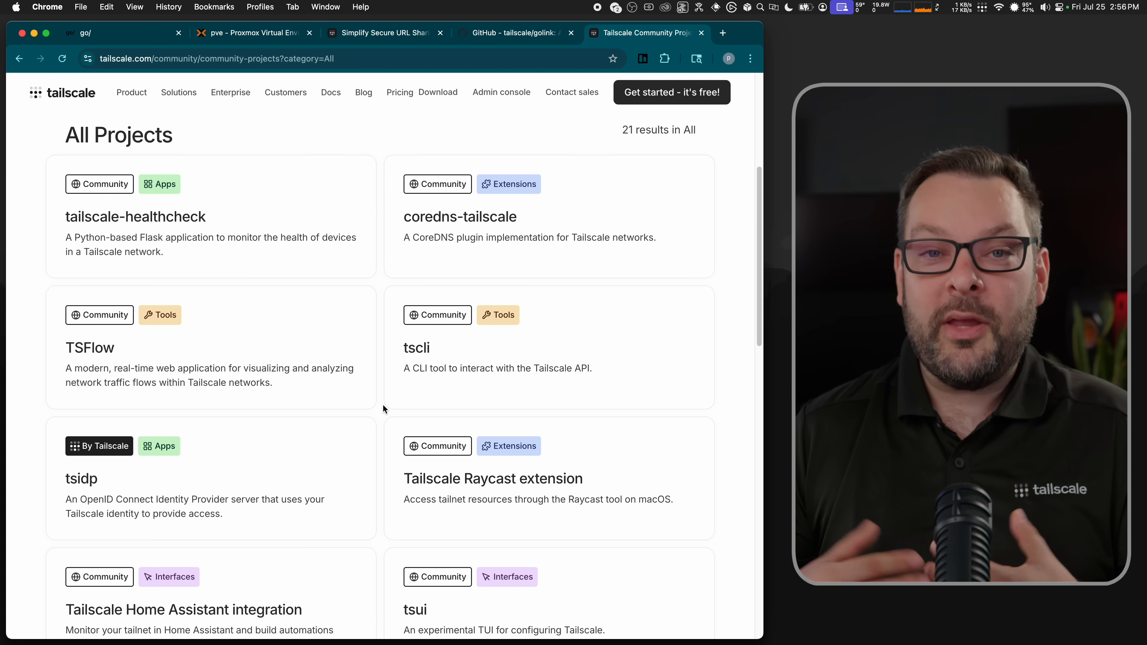